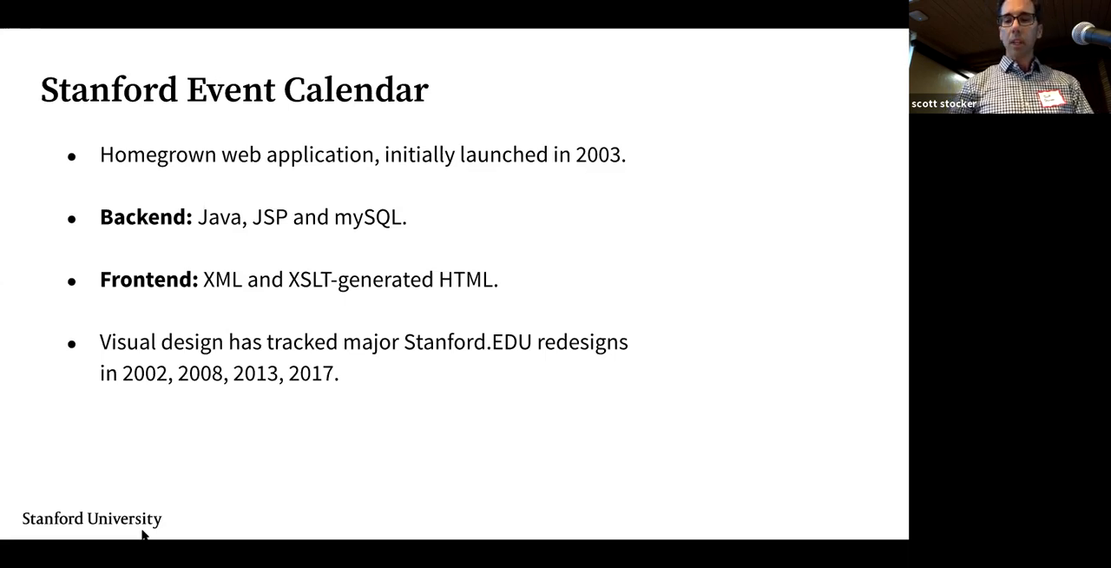
Advance the slideshow to the slide comparing the 2003 and 2008 calendar designs
key("Right")
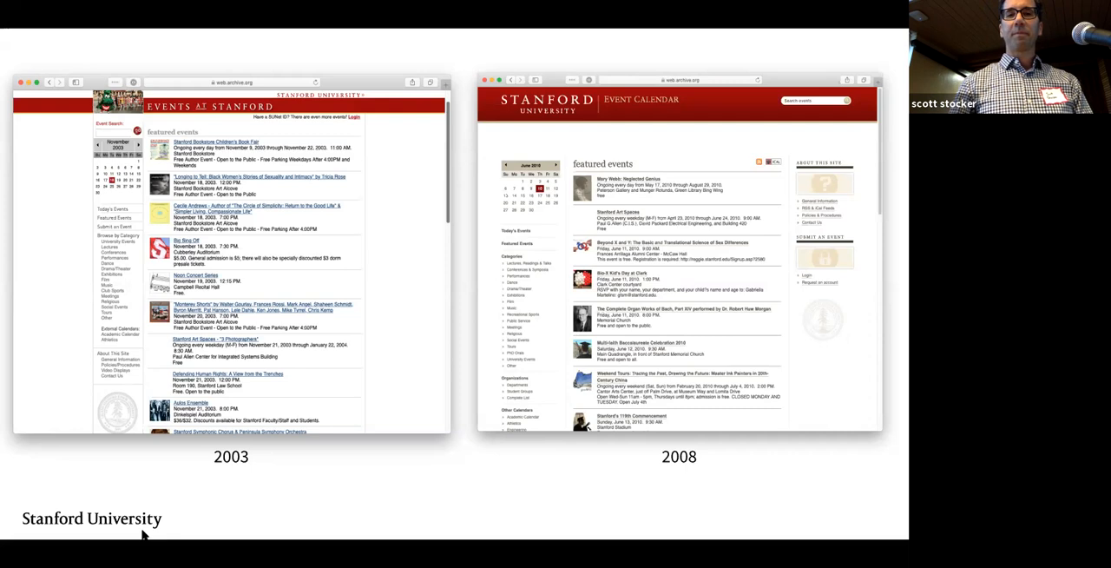
key("right")
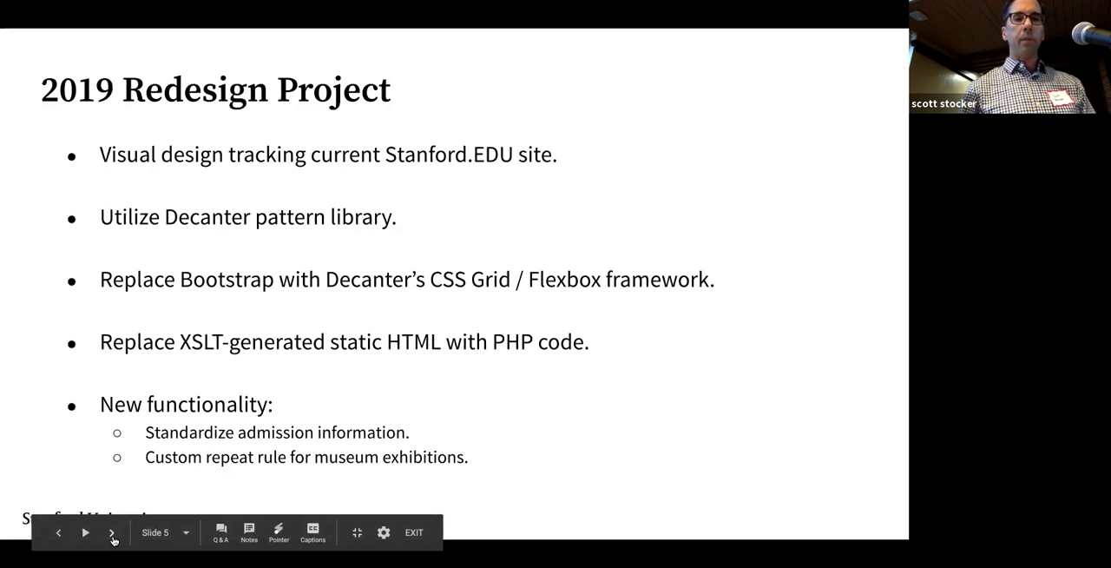
Advance past the 2019 Redesign Project slide to the Designed in Figma mockups
left_click(111, 533)
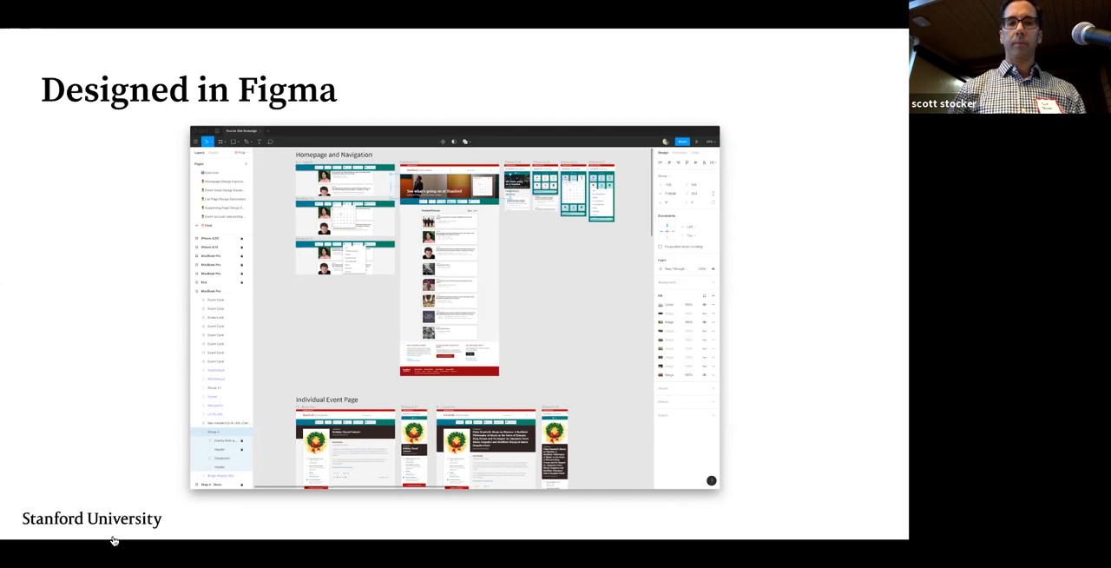
Advance through the Implemented using Decanter slide to slide 8, Demo
key("Right")
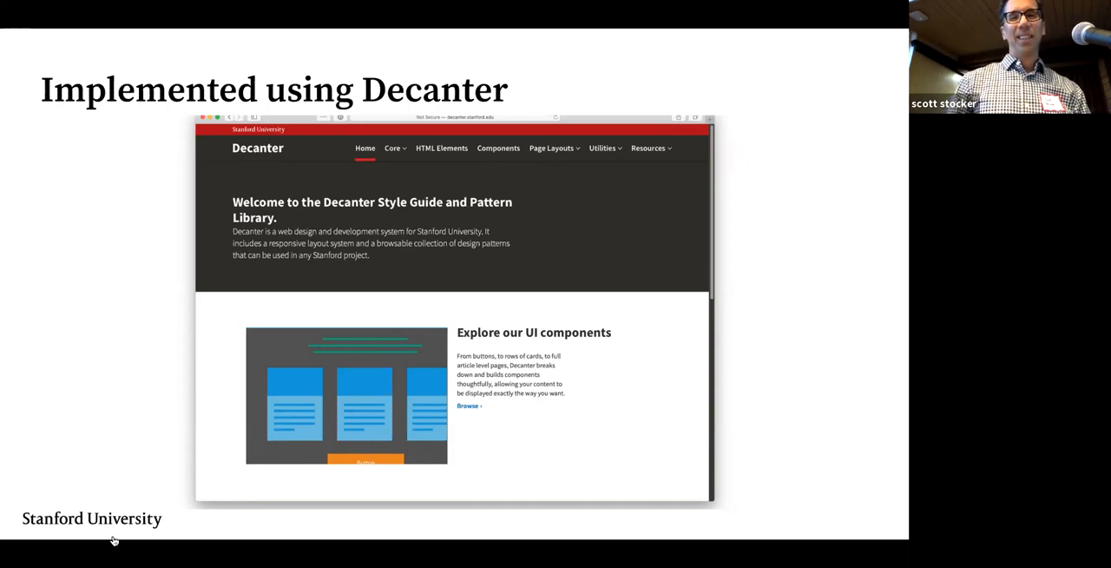
key("Right")
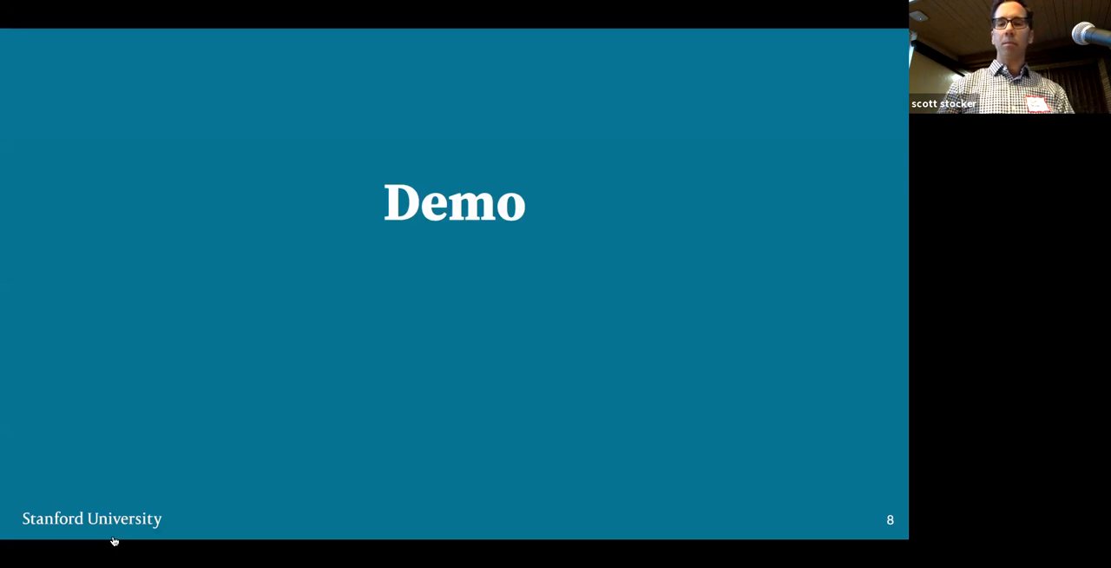
mouse_move(115, 539)
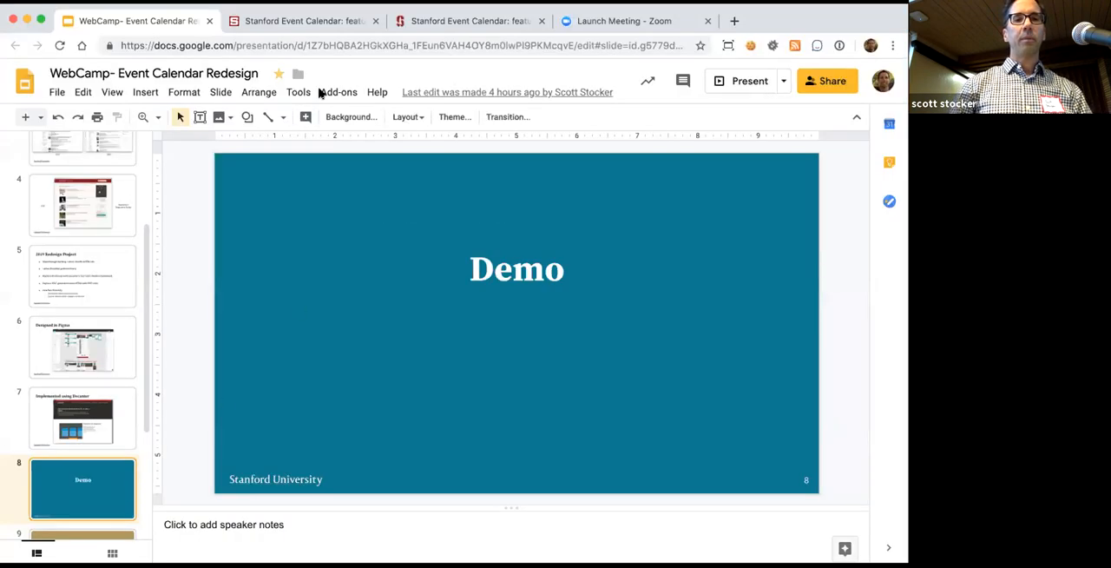
Switch from the slideshow to the events.stanford.edu featured events tab
left_click(299, 20)
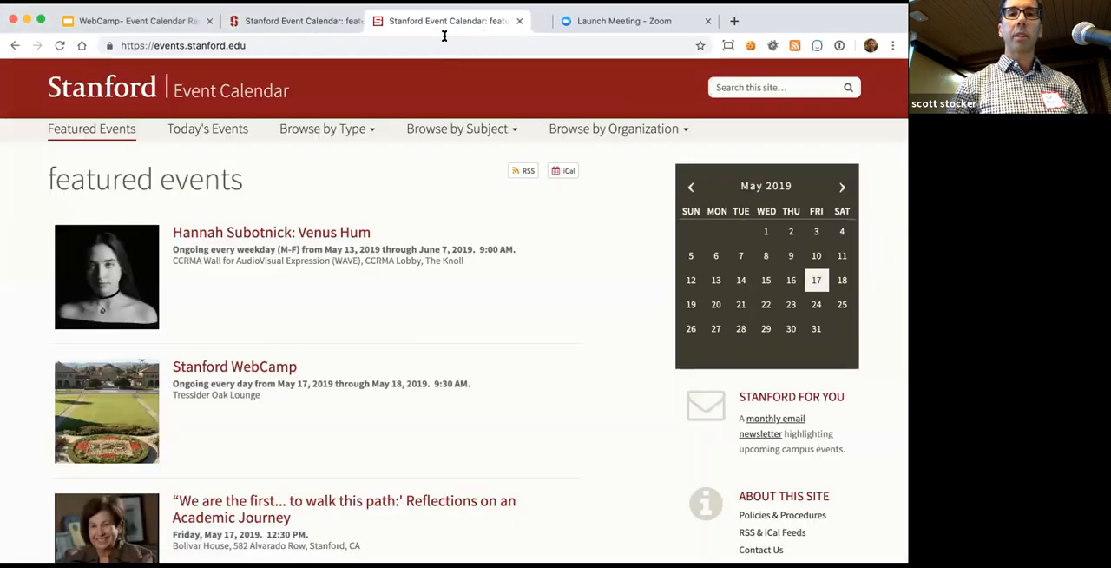
Show the site URL and the type and subject filters, then open Venus Hum
left_click(183, 45)
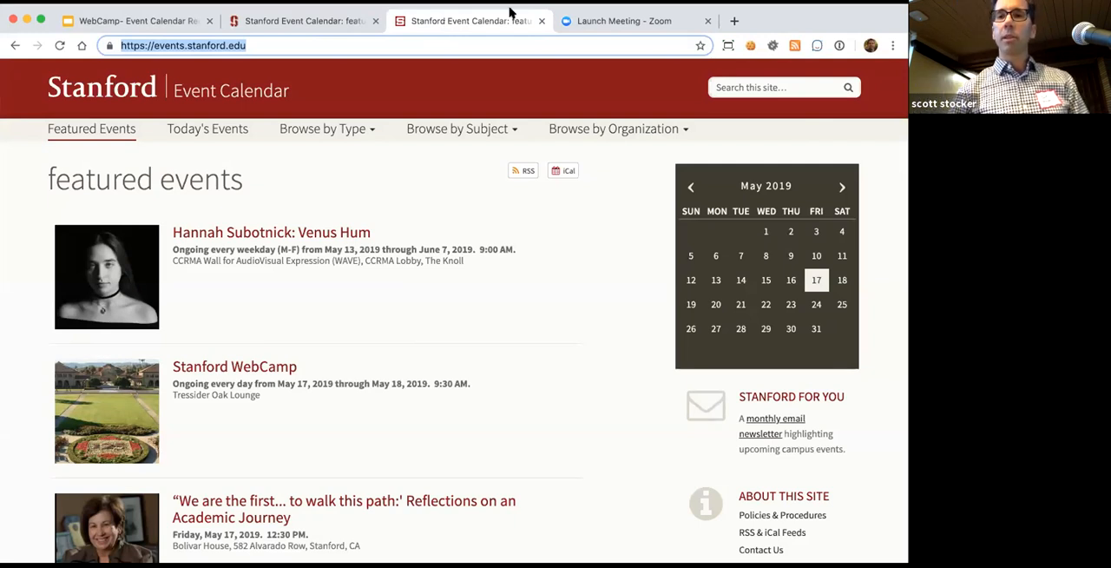
mouse_move(869, 25)
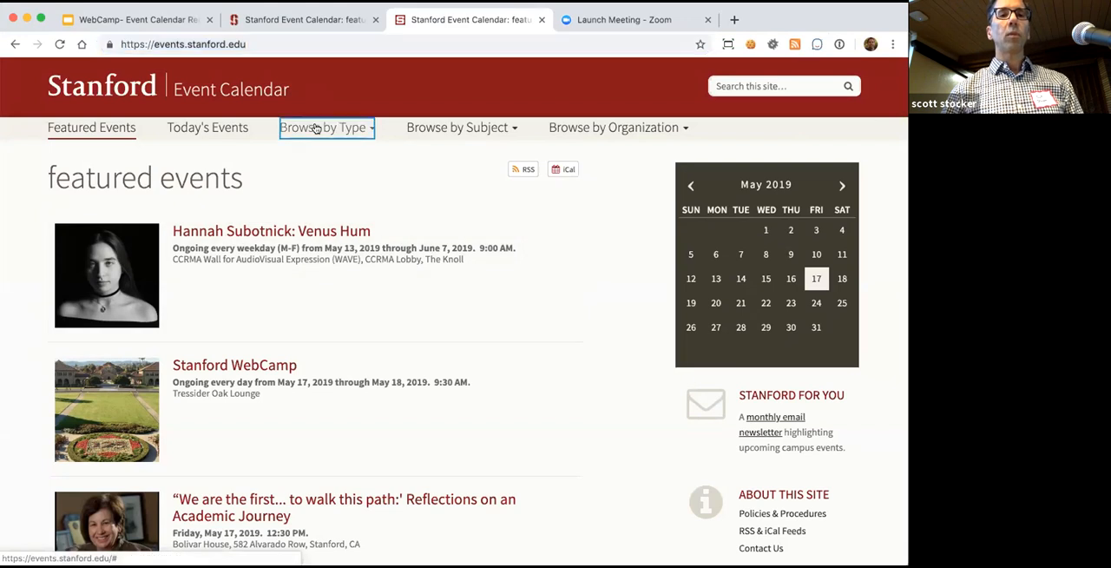
left_click(326, 128)
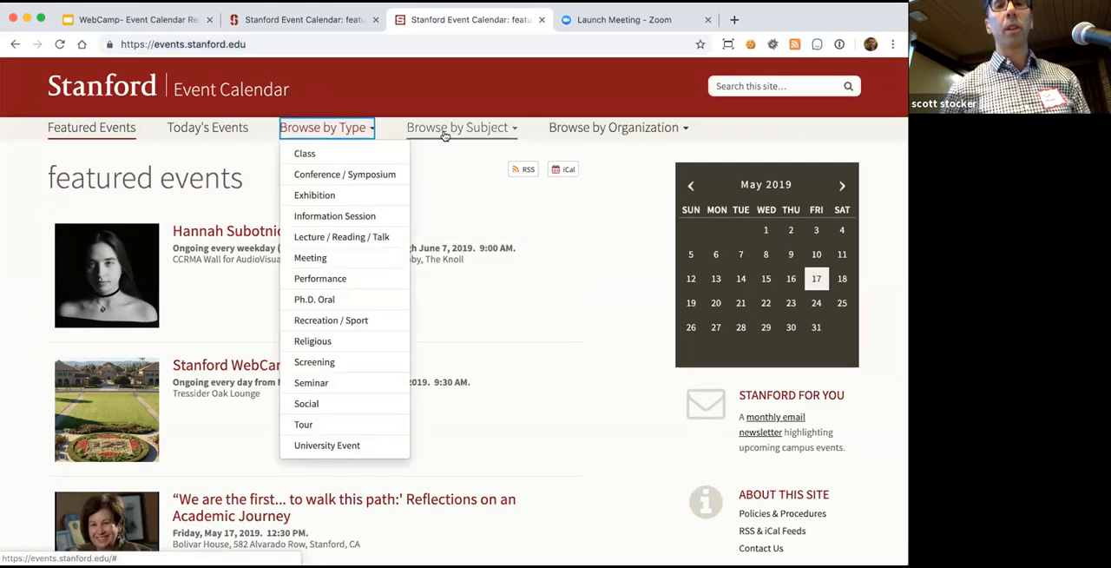
left_click(457, 127)
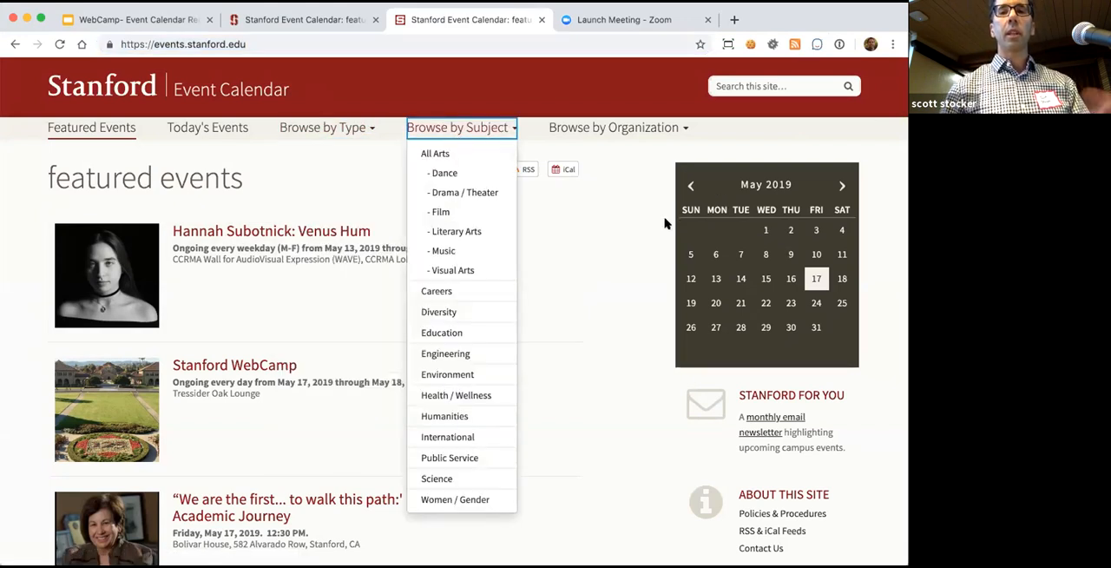
scroll("down", 3)
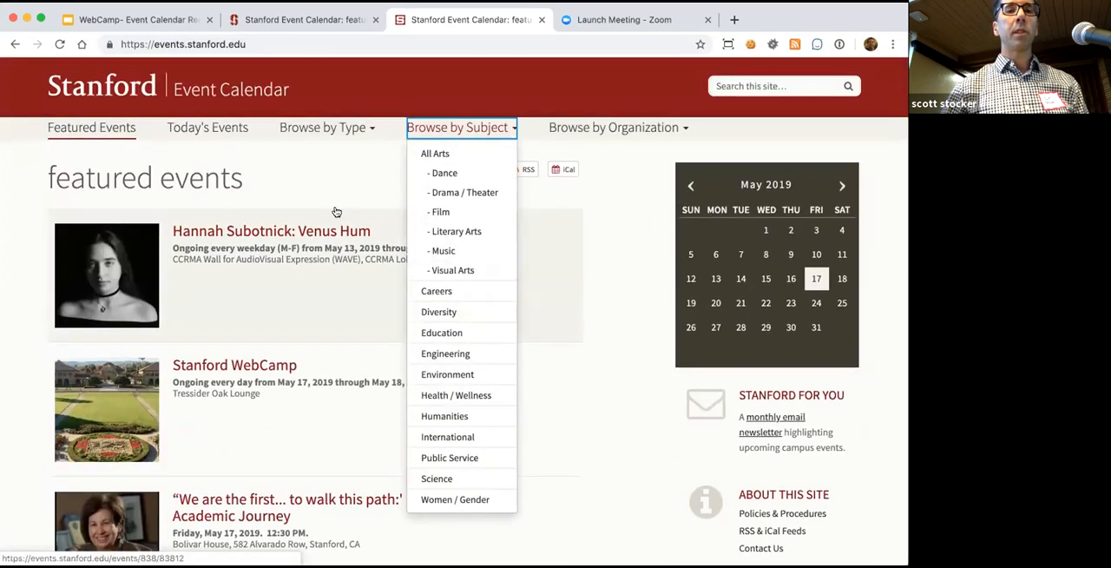
left_click(269, 230)
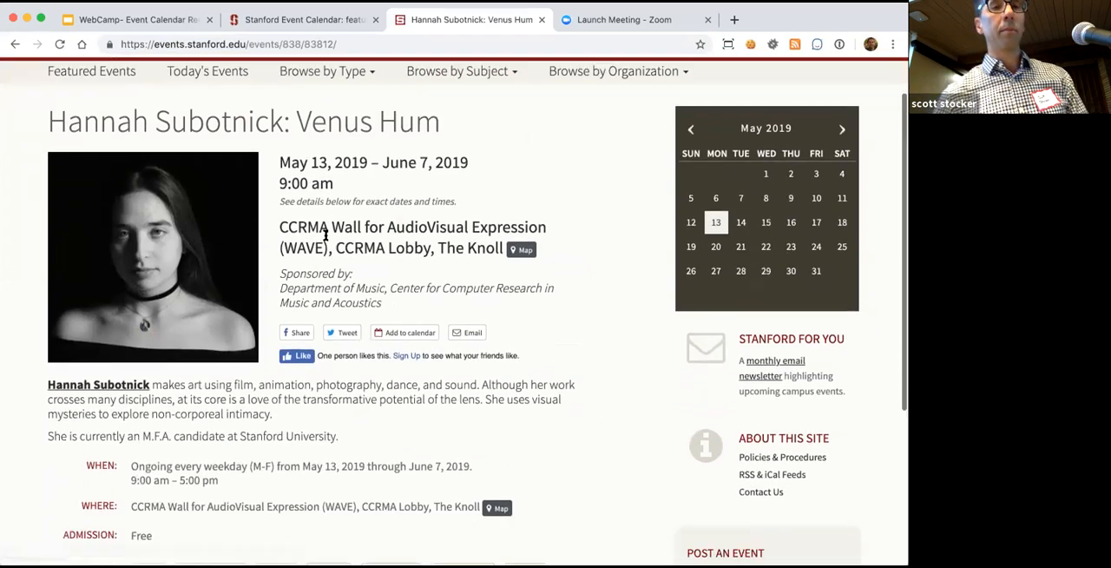
scroll("down", 3)
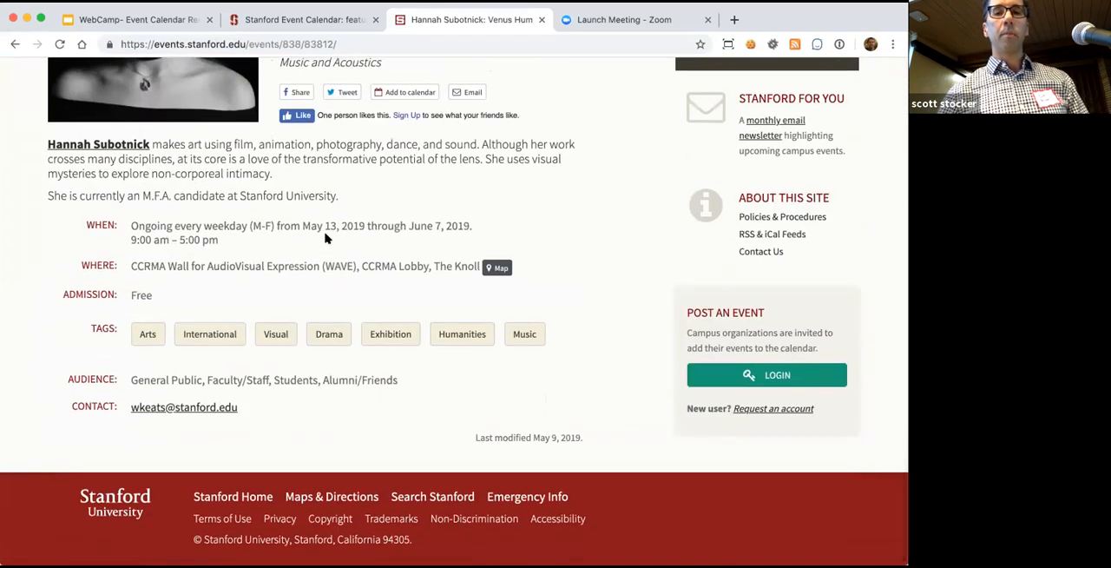
scroll("up", 3)
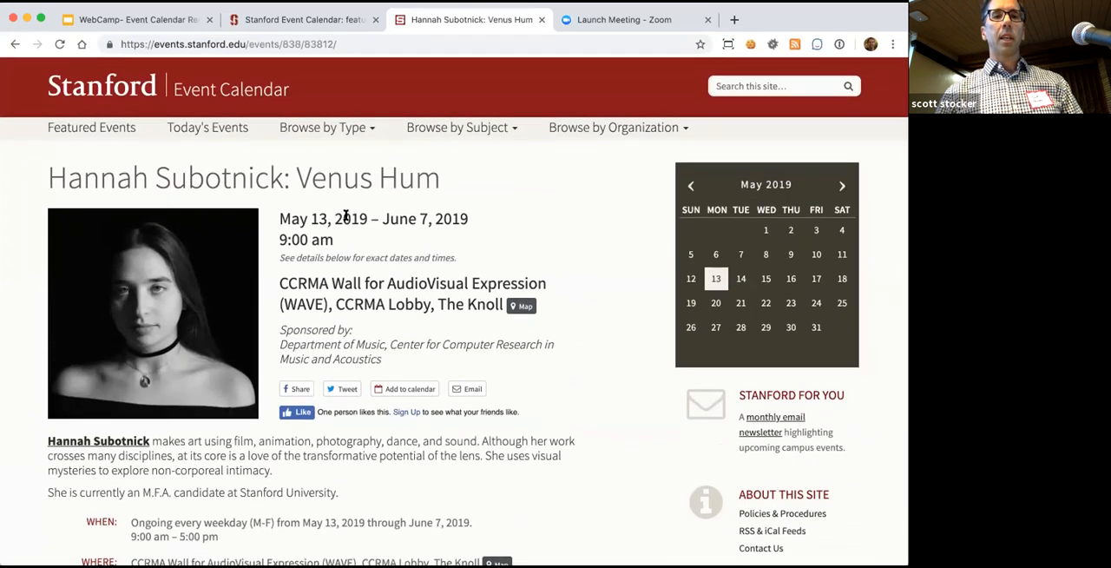
mouse_move(415, 163)
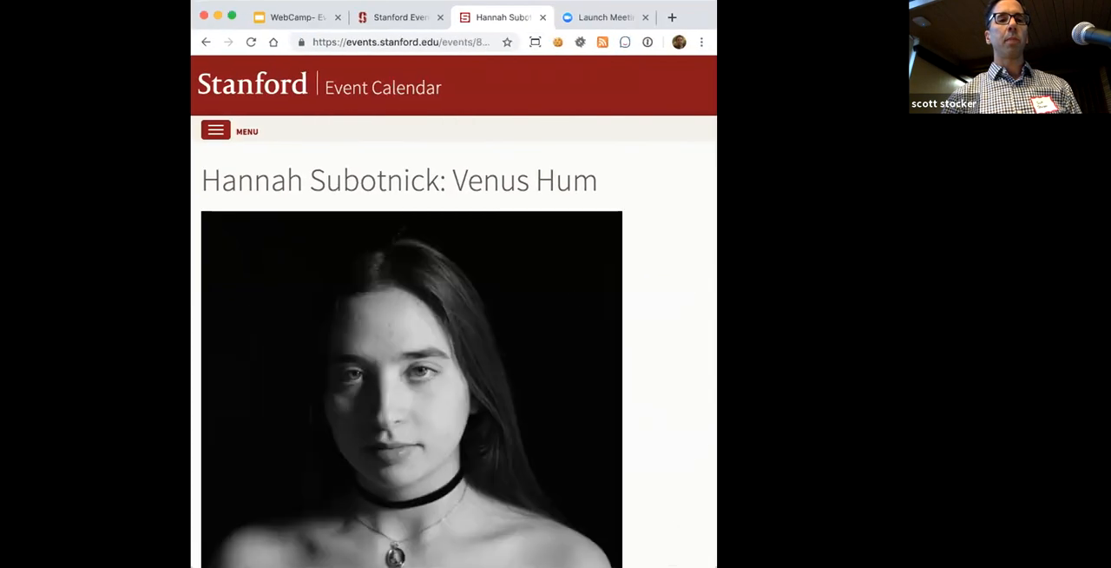
Expand the compact navigation menu and scroll the narrow Venus Hum event page
left_click(215, 130)
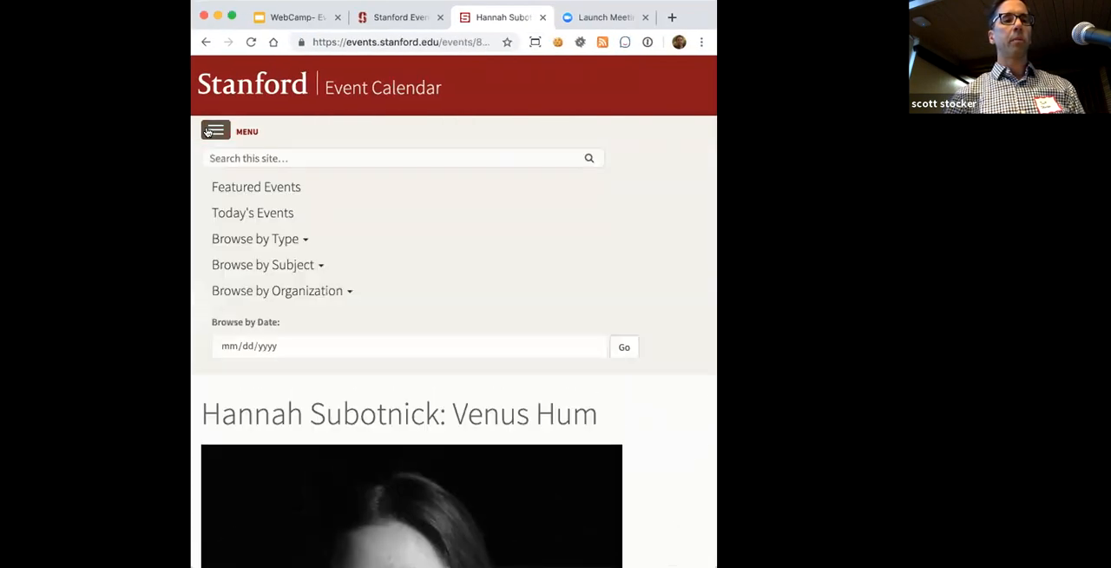
scroll("down", 3)
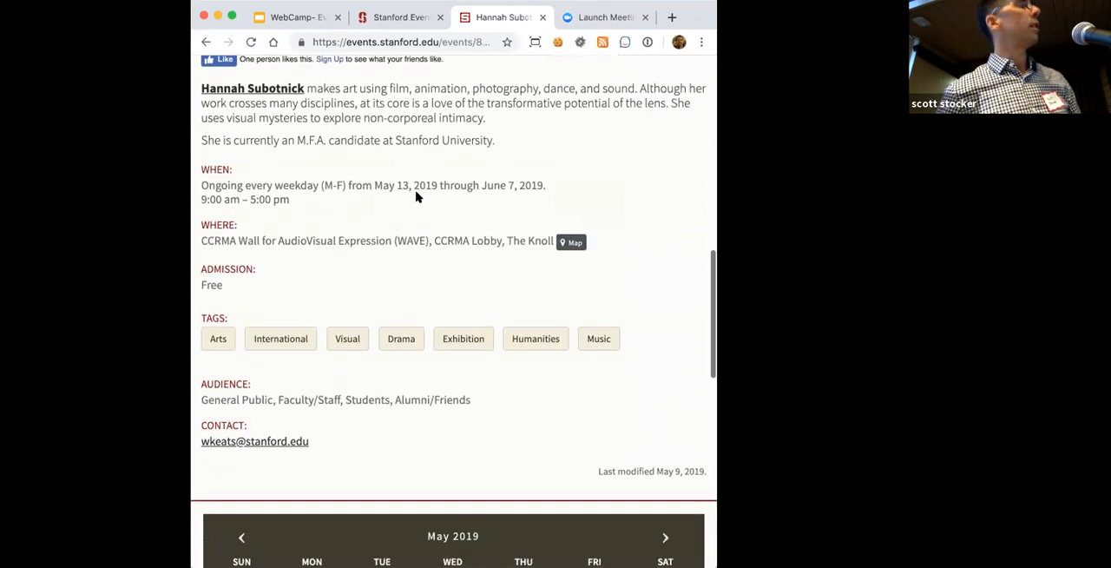
scroll("up", 3)
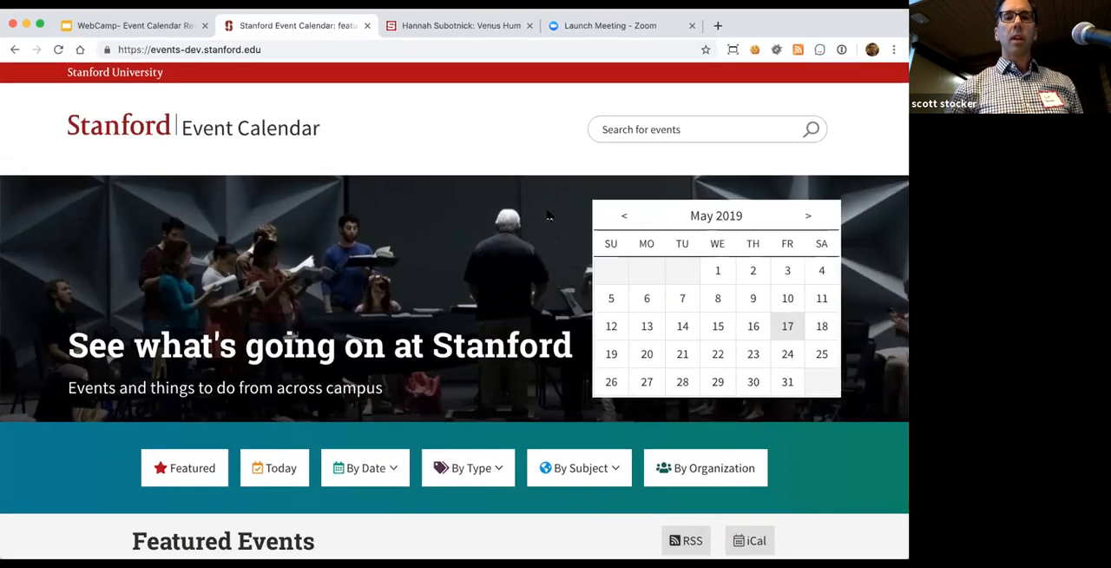
Scroll past the hero banner to the filter bar and Featured Events list
scroll("down", 3)
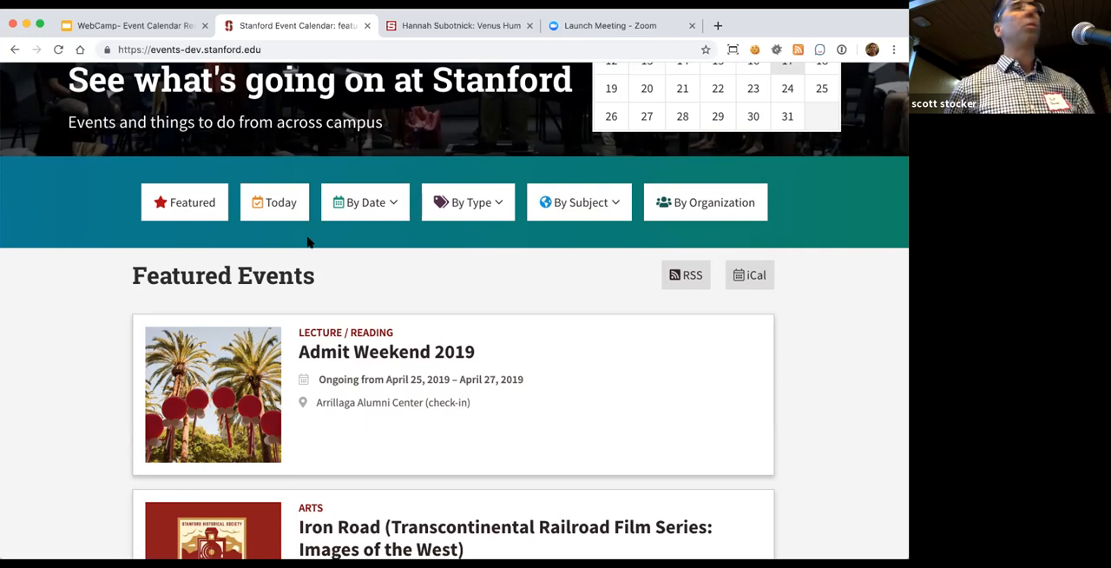
mouse_move(381, 208)
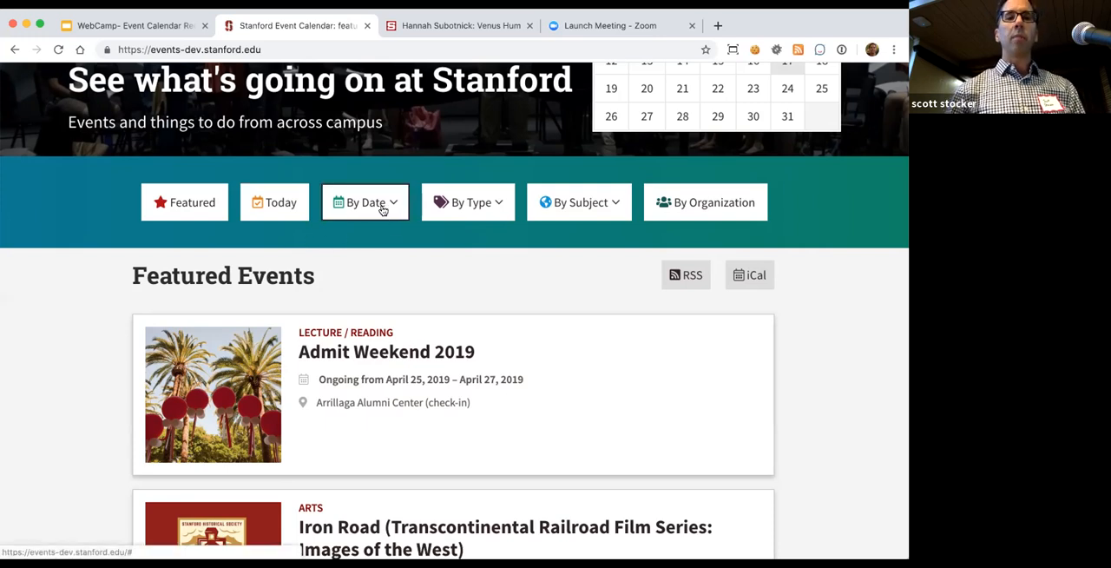
Show the event types list and filter the listing to May 16, 2019
left_click(468, 202)
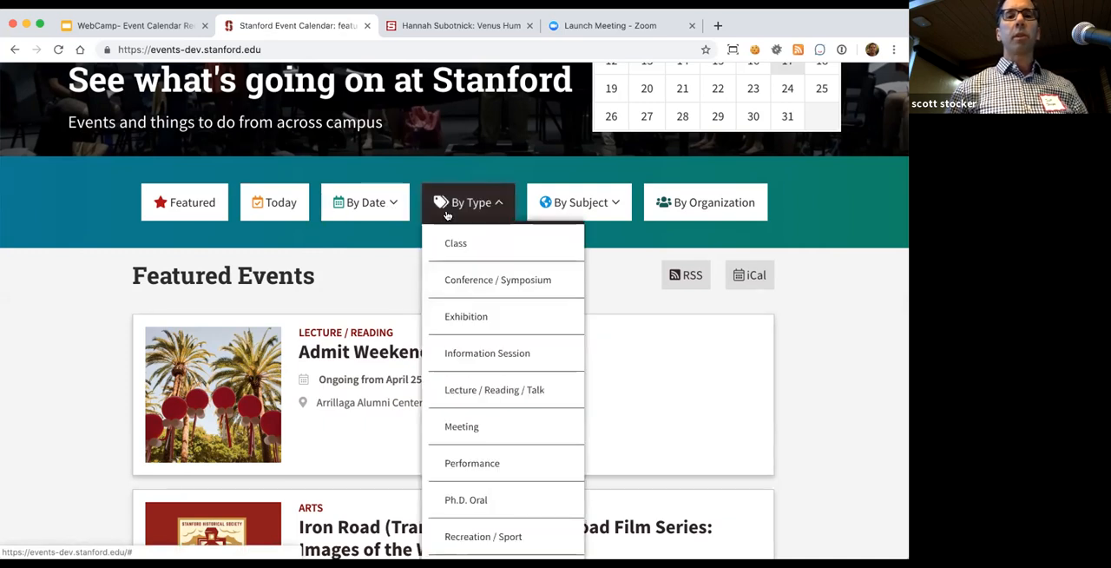
mouse_move(447, 405)
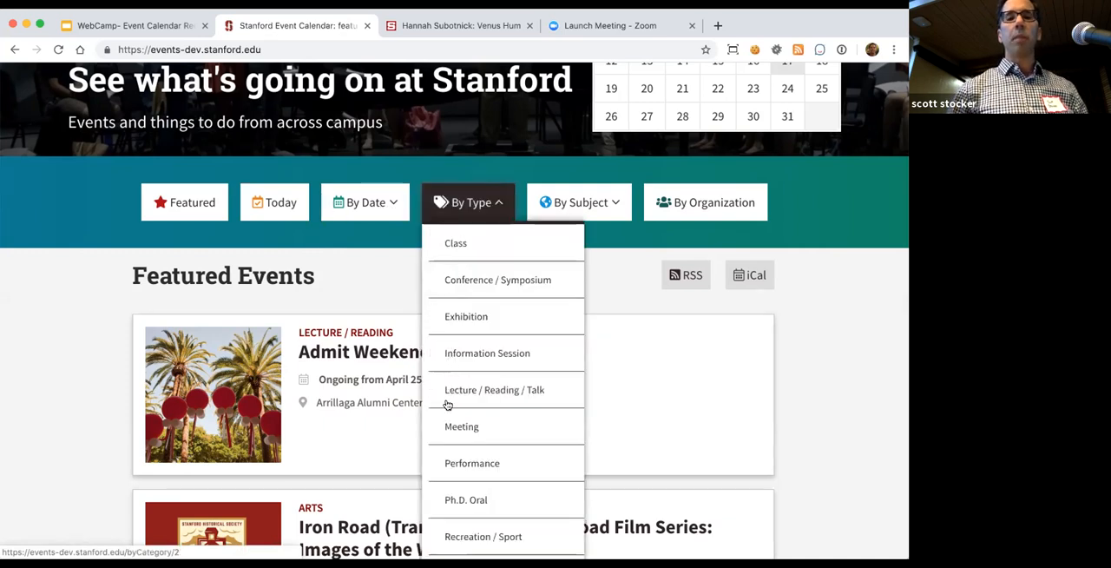
mouse_move(455, 396)
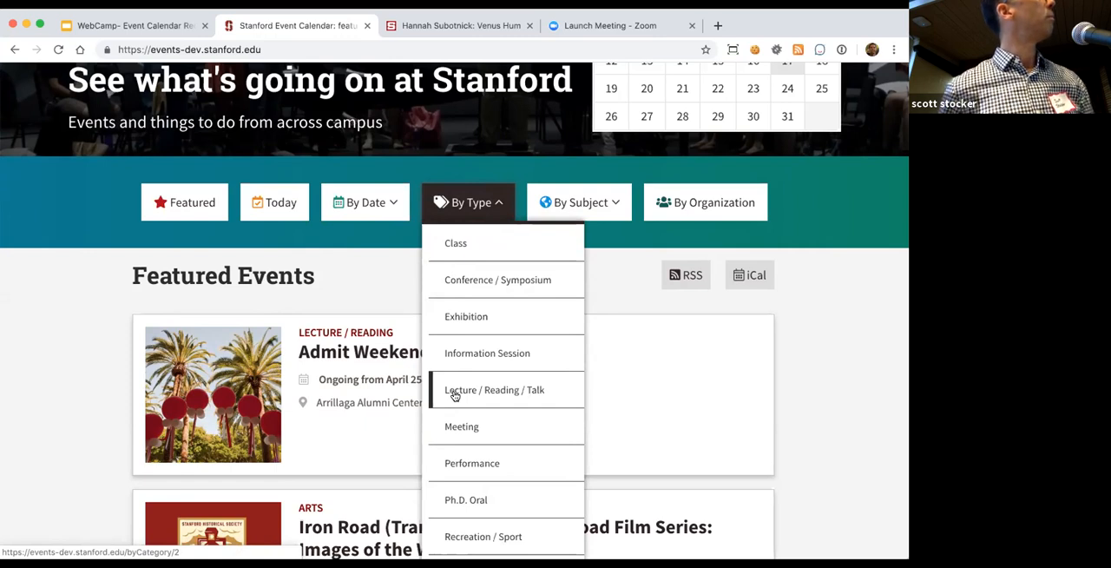
mouse_move(485, 407)
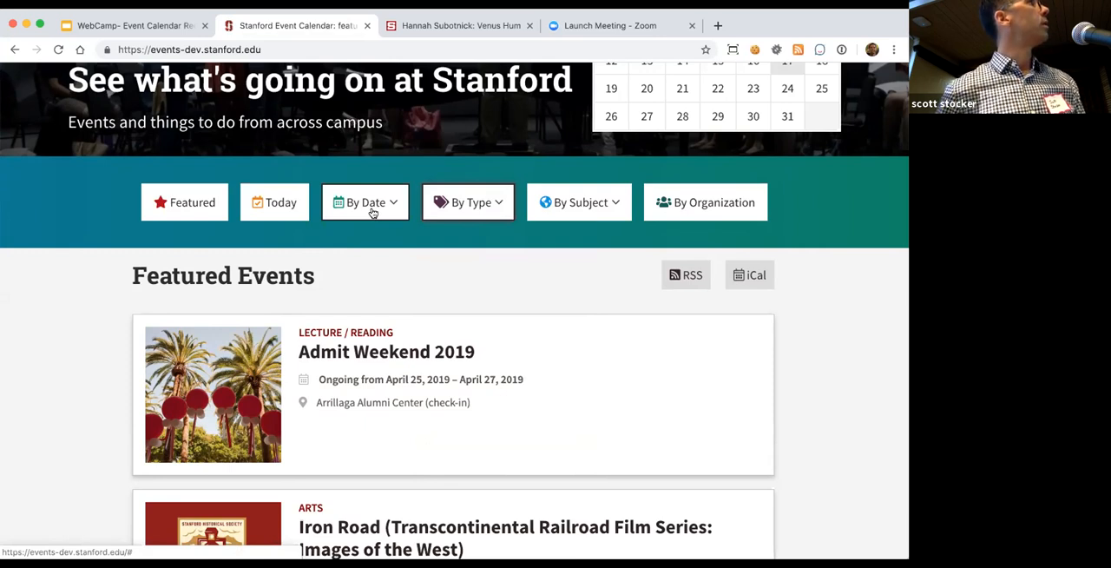
left_click(364, 201)
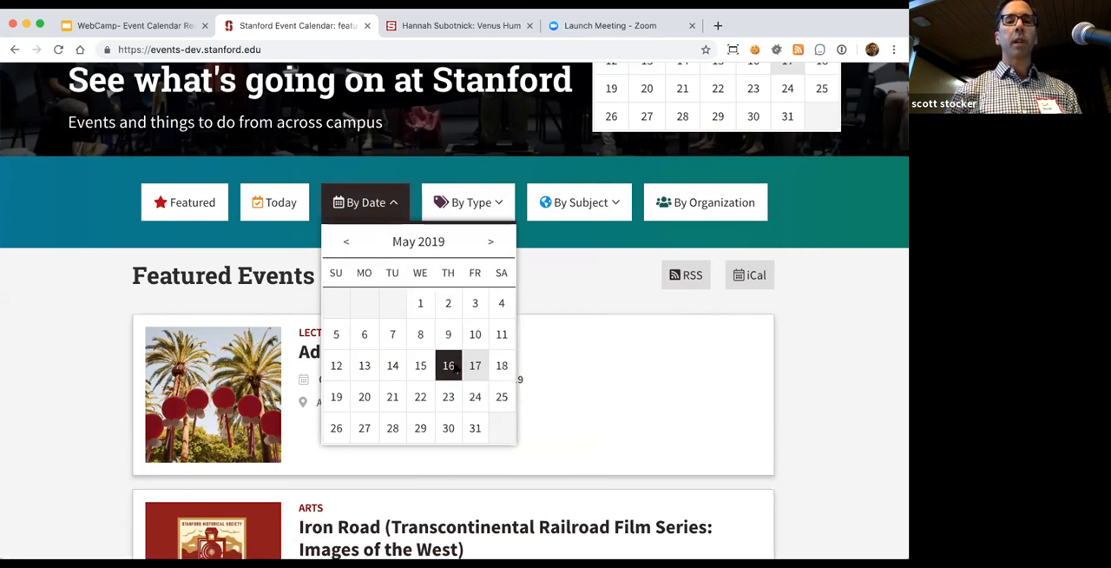
left_click(448, 364)
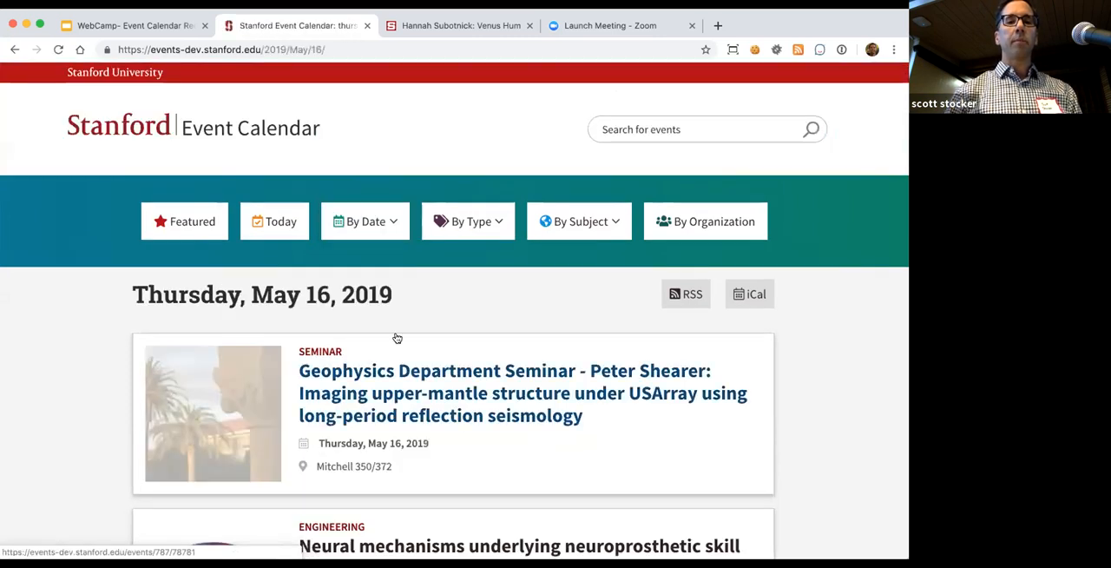
Show today's events and open the Neural mechanisms neuroprosthetic skill learning talk
left_click(364, 220)
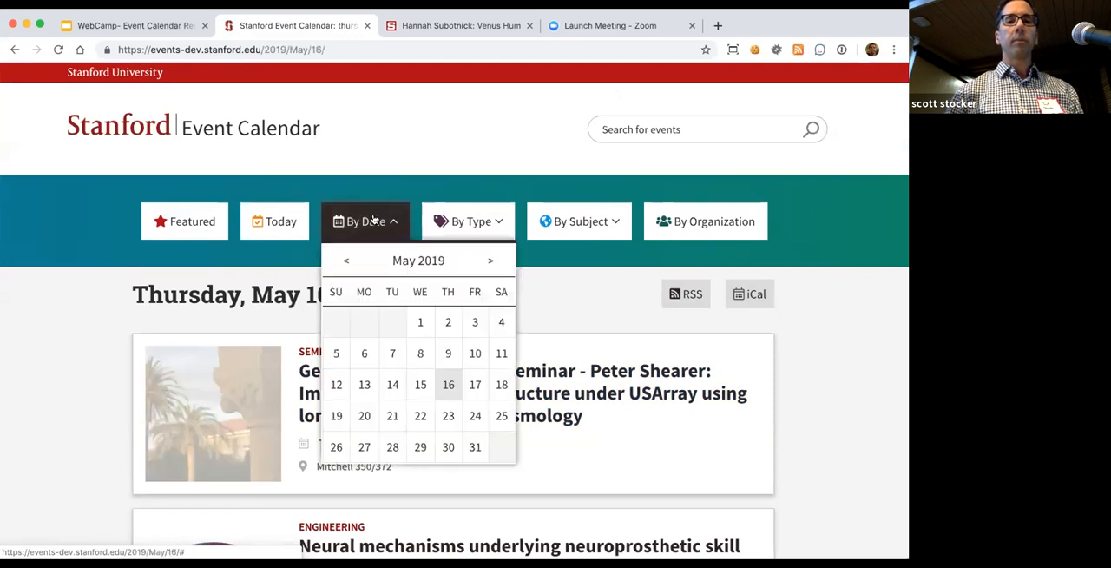
left_click(475, 384)
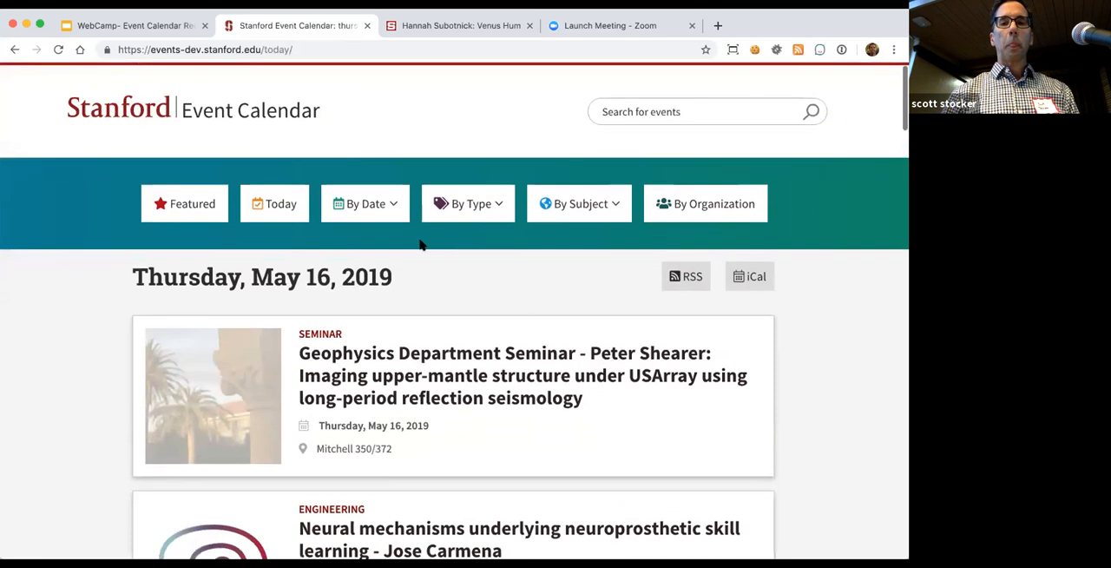
scroll("down", 3)
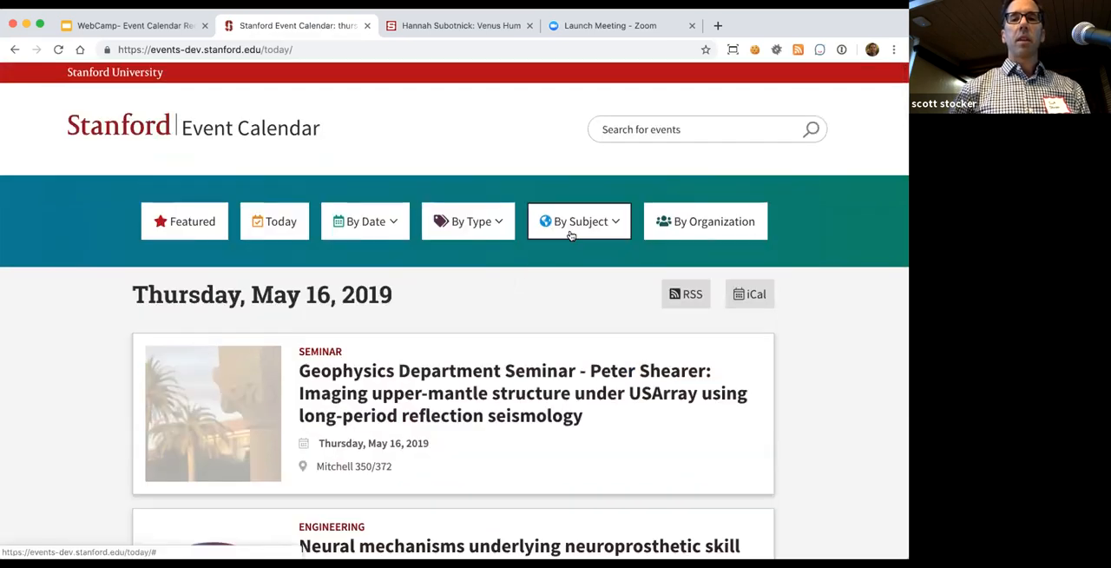
scroll("down", 3)
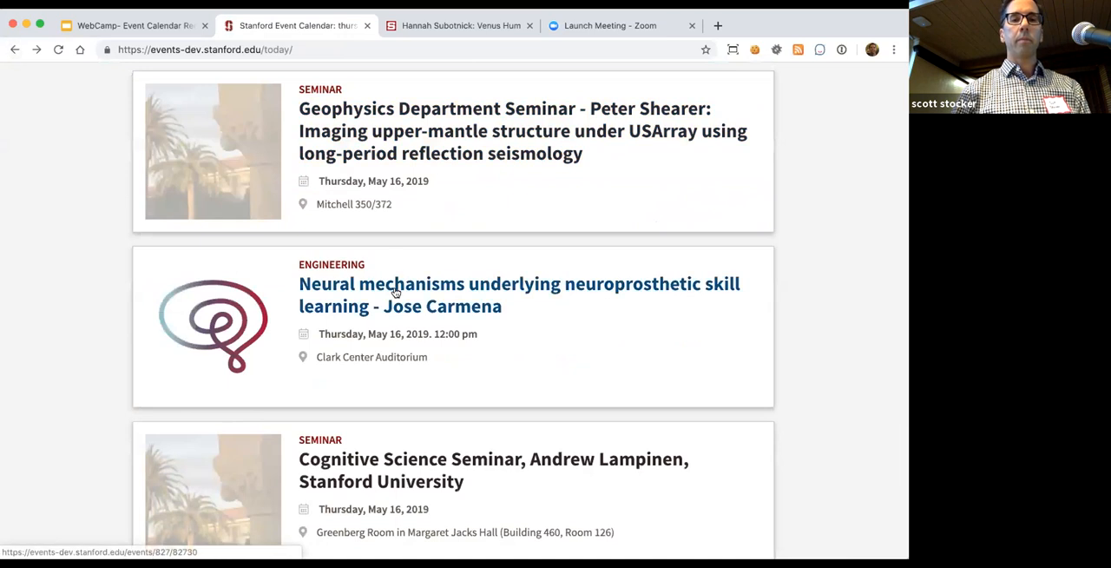
left_click(395, 284)
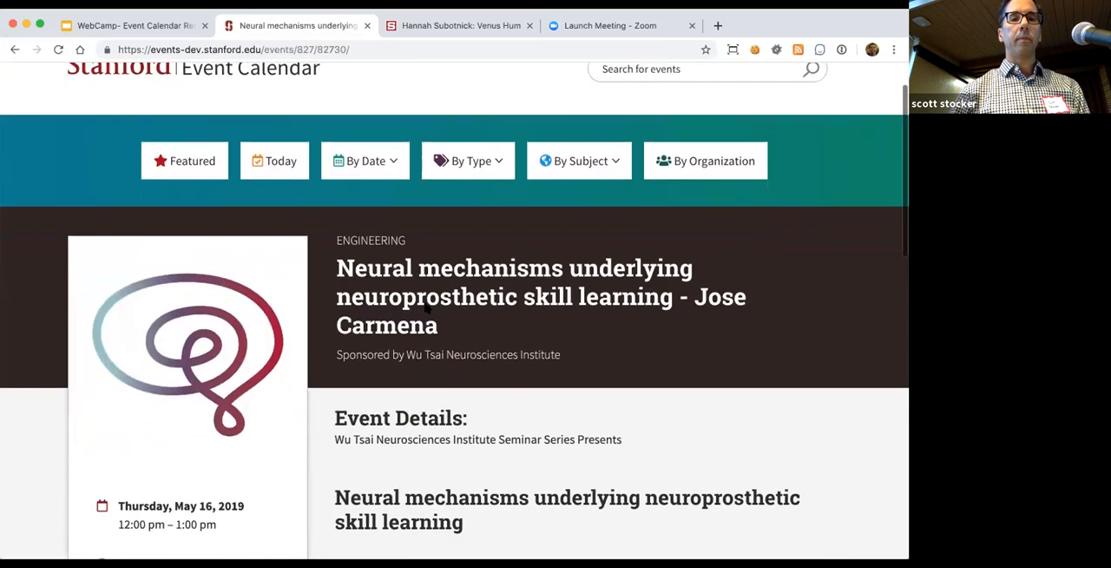
Scroll the Carmena talk page to its date, location, speaker credentials and abstract
scroll("down", 3)
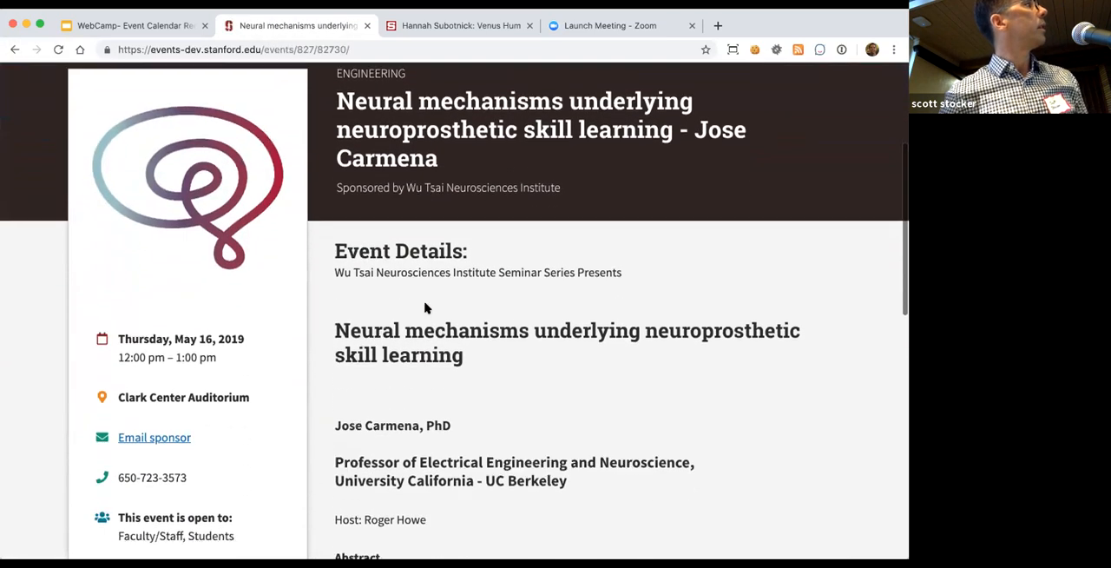
scroll("down", 3)
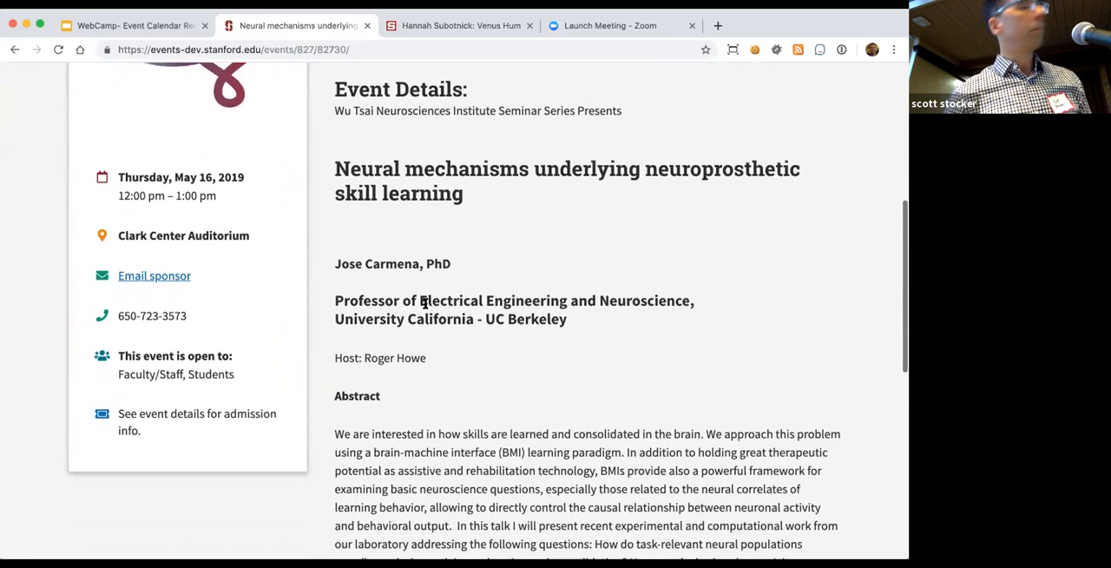
scroll("down", 3)
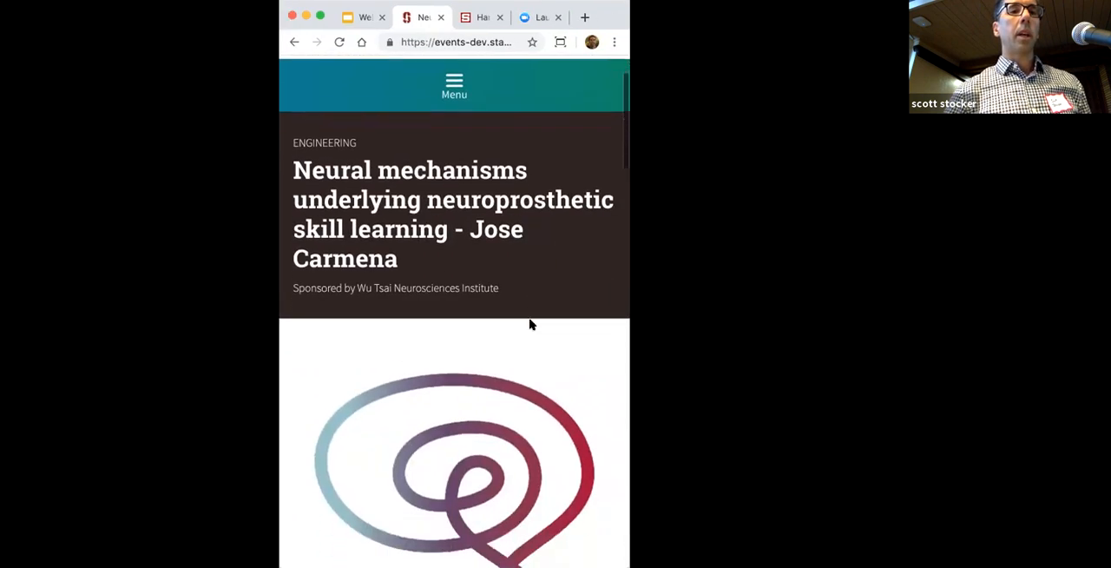
Scroll through the Carmena talk page at phone width, including abstract and subject tags
scroll("down", 3)
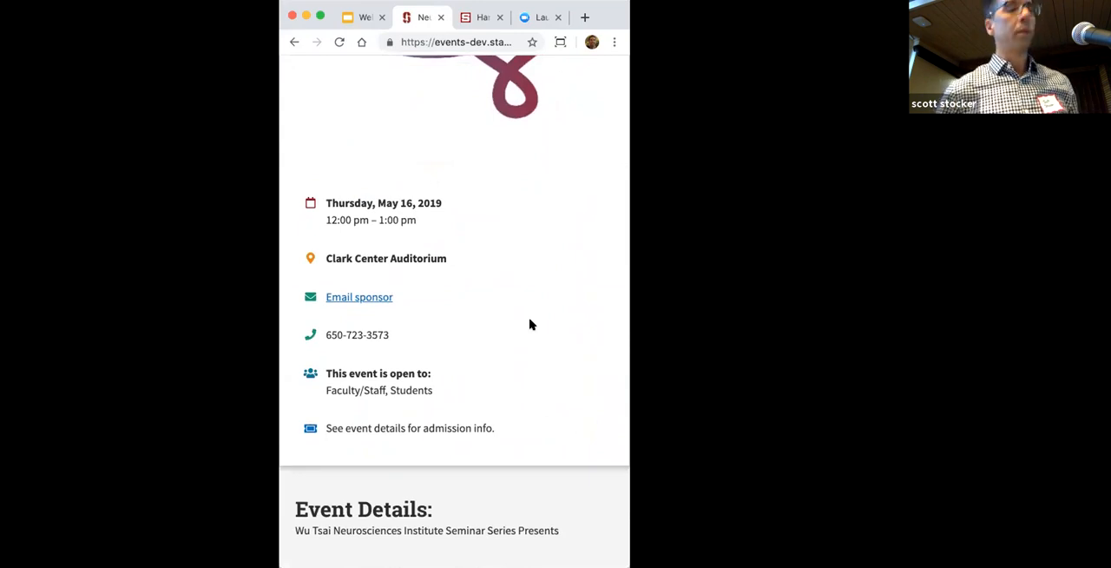
scroll("down", 3)
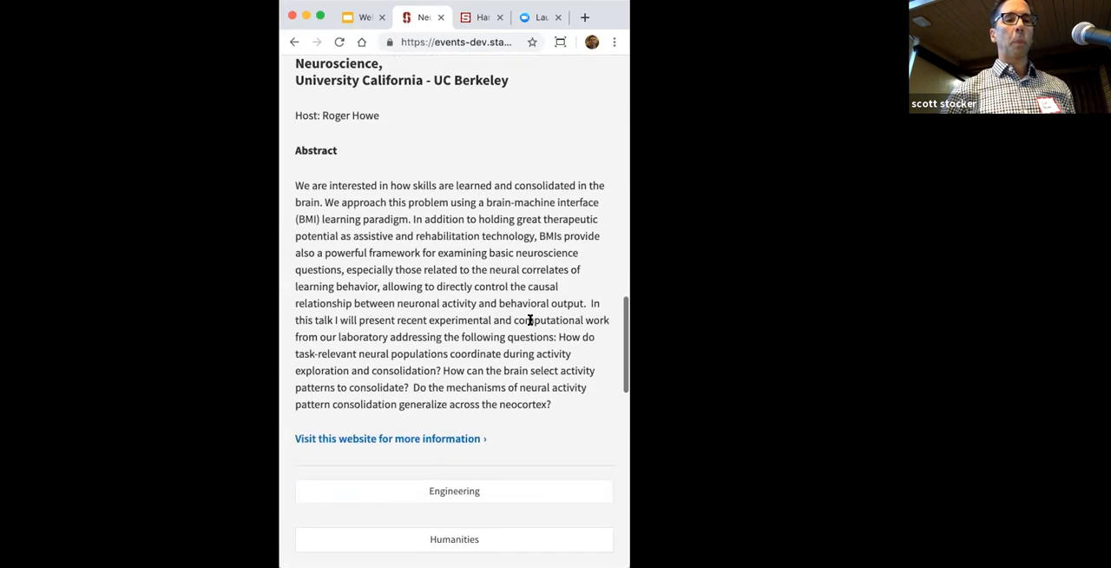
scroll("up", 3)
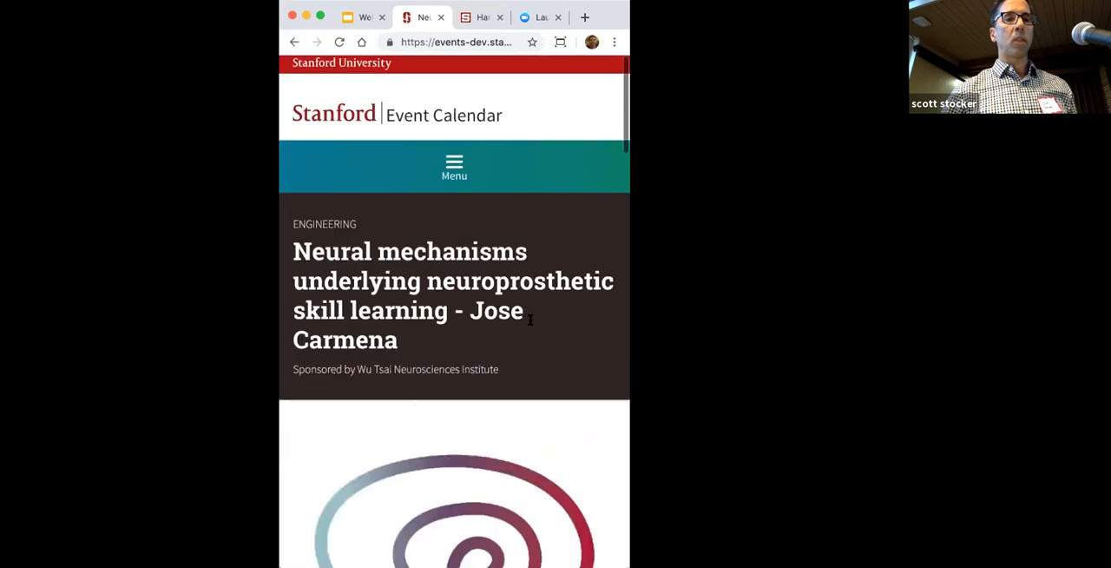
Widen the Carmena talk page to desktop layout, scroll it, then return to the Demo slide
left_click(454, 165)
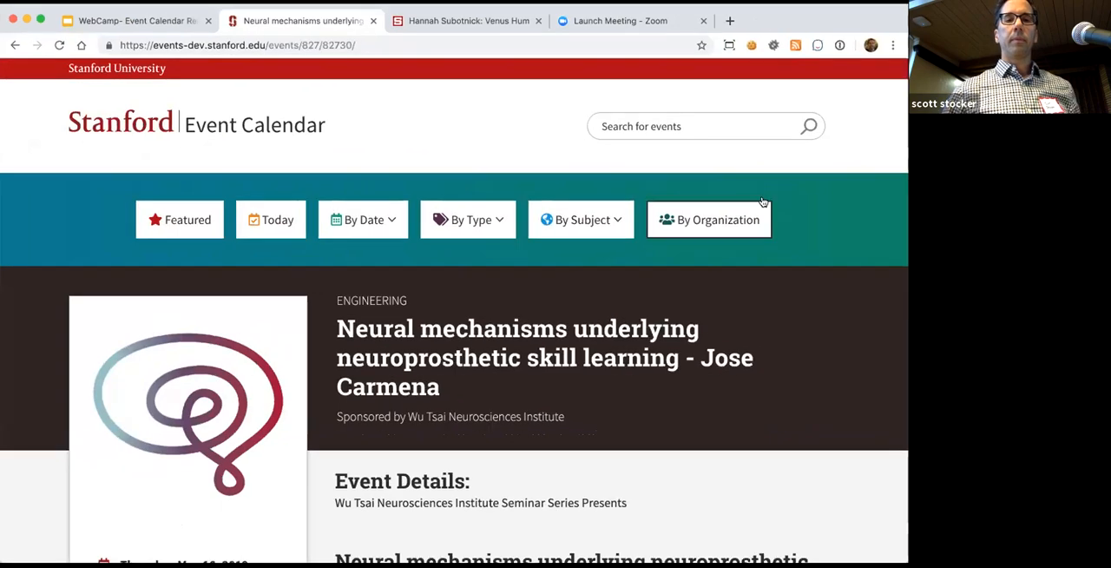
scroll("down", 3)
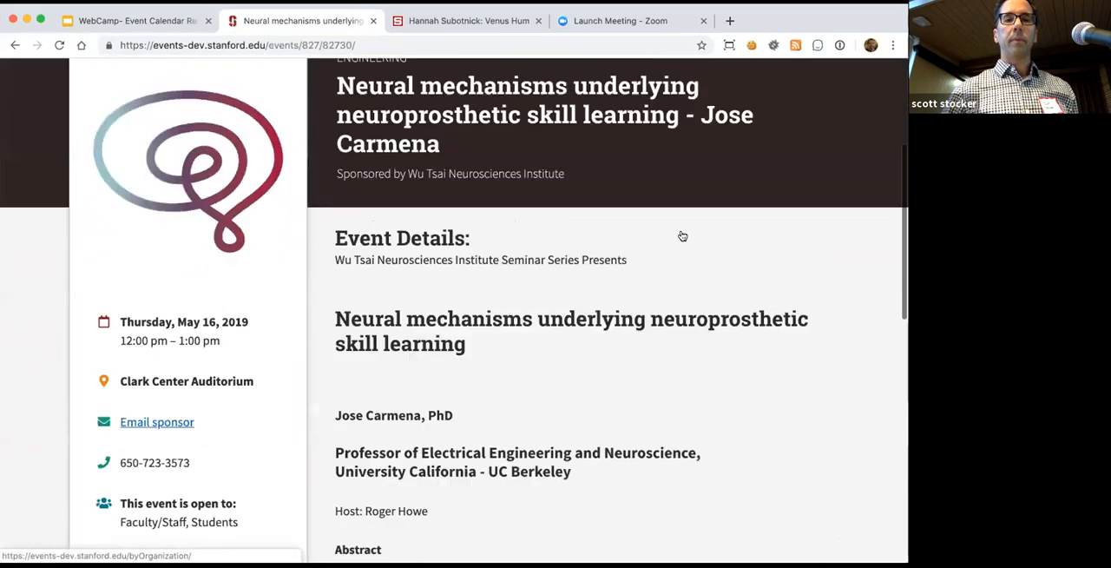
scroll("up", 3)
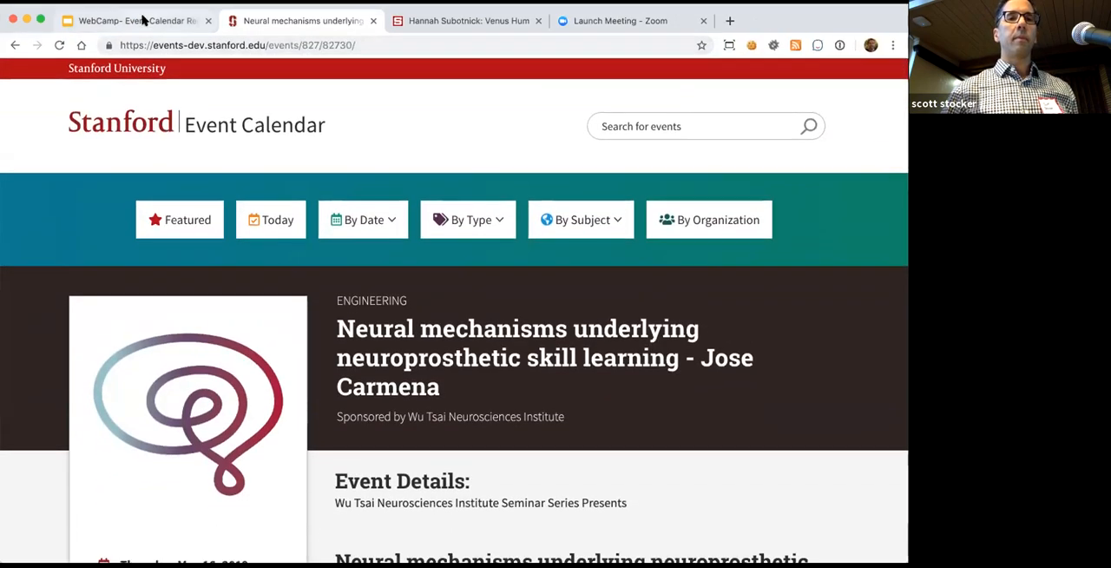
left_click(130, 21)
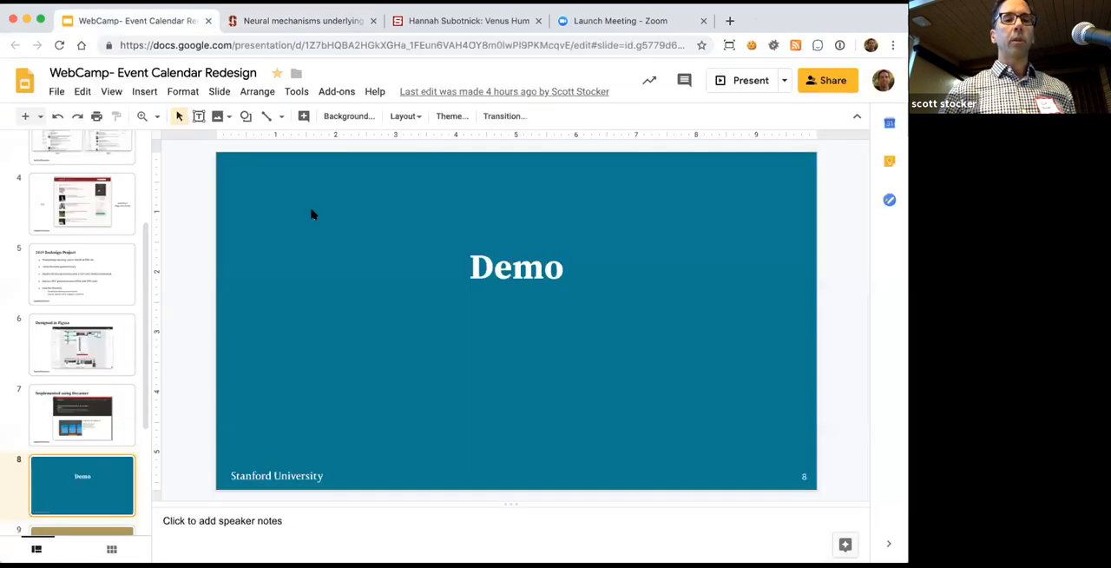
mouse_move(191, 303)
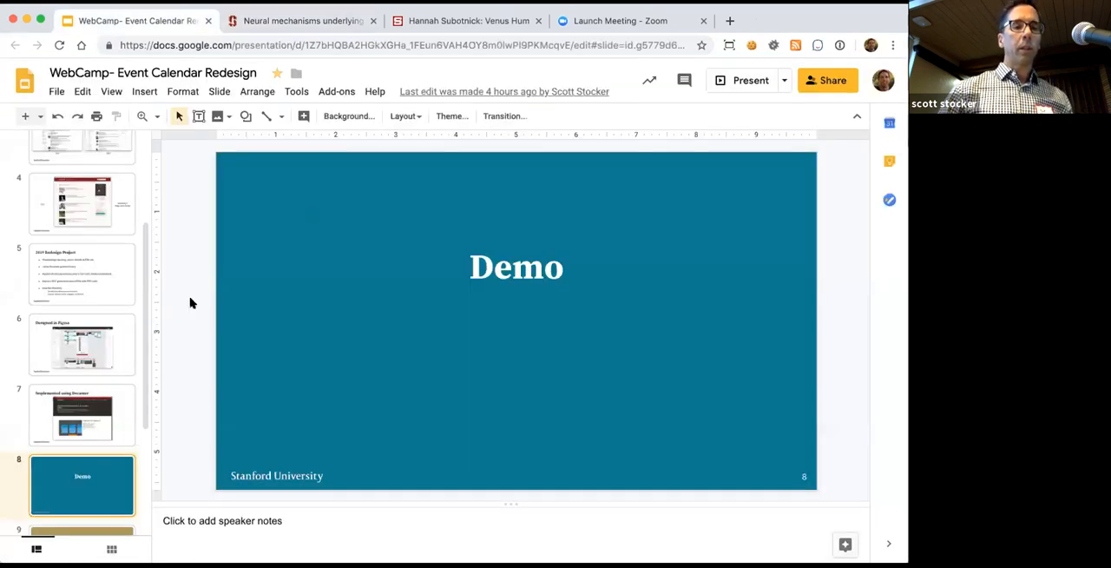
Present the deck, advance to slide 9 'Questions?', then exit back to the editor
scroll("down", 3)
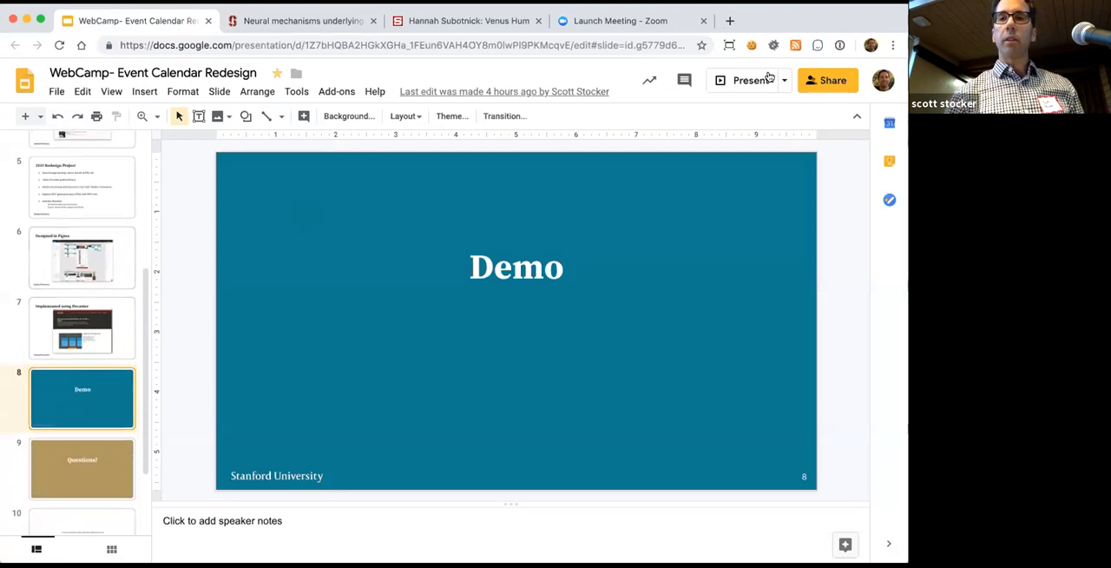
left_click(743, 79)
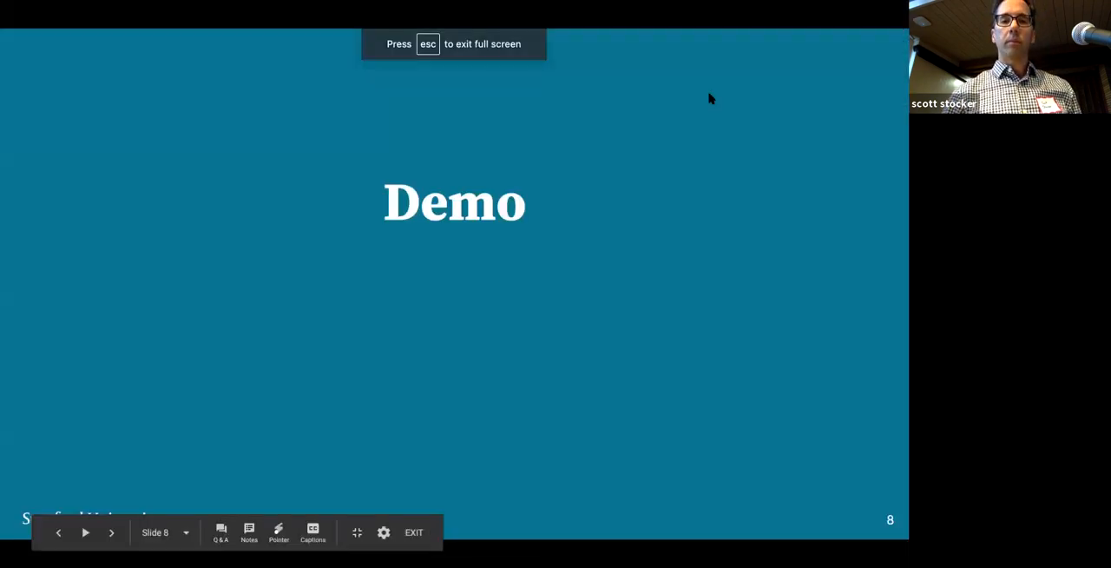
left_click(111, 533)
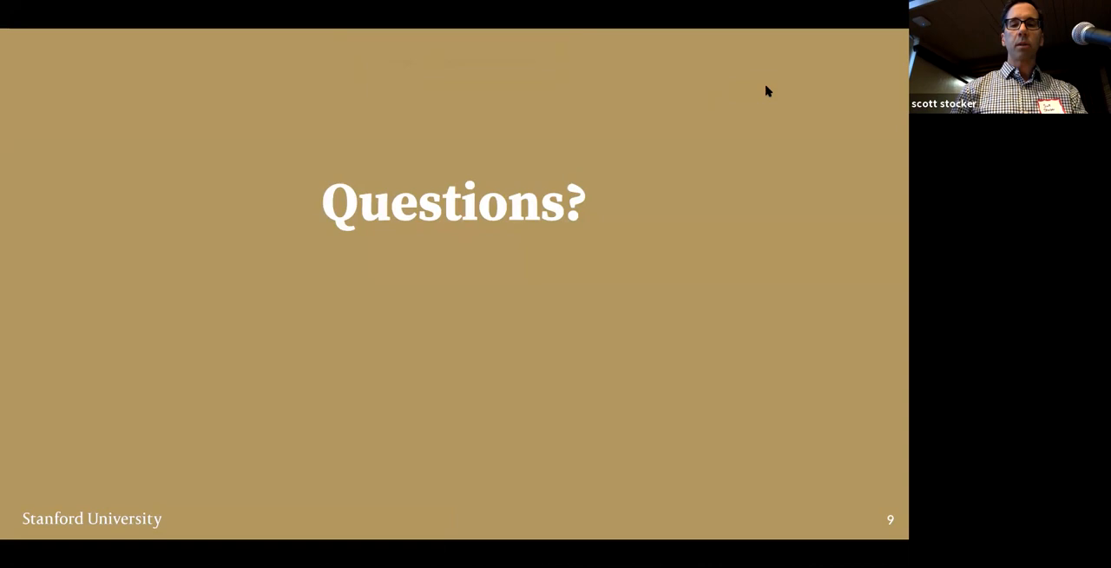
key("Escape")
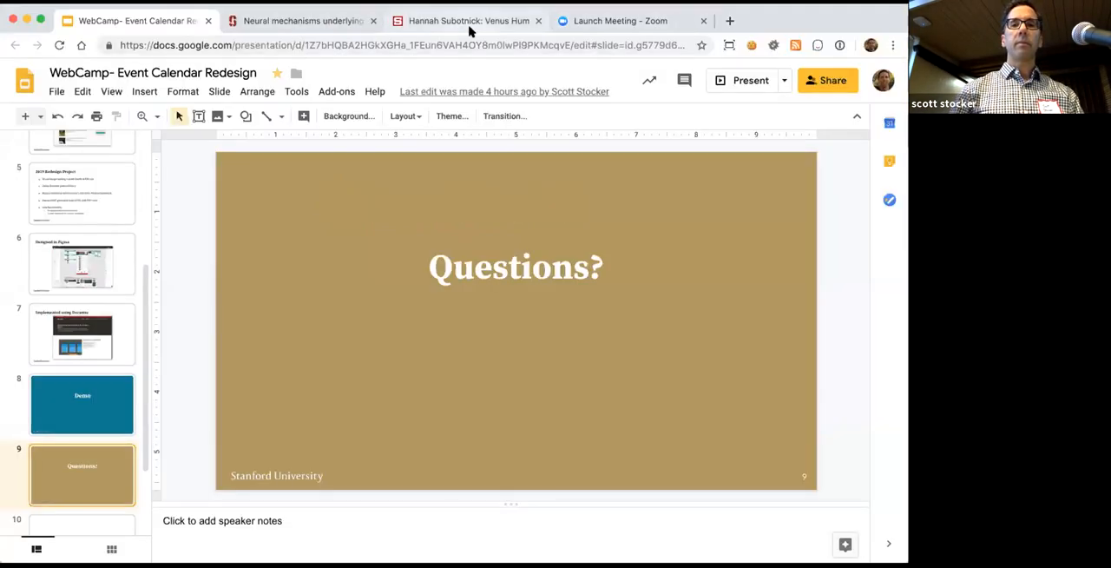
Load events.stanford.edu/xml in the Venus Hum event's tab
left_click(295, 20)
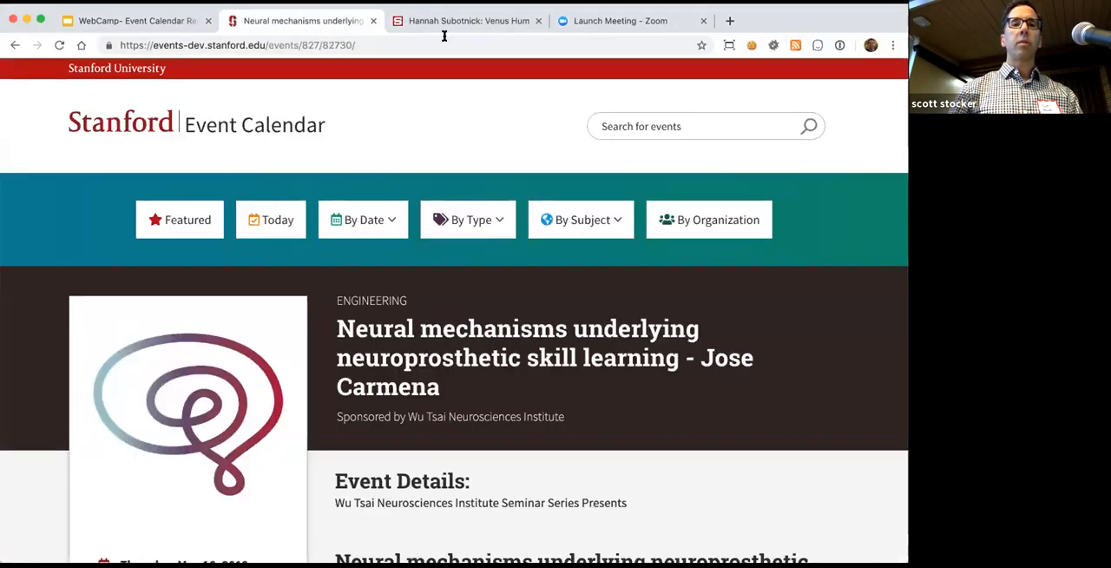
left_click(467, 20)
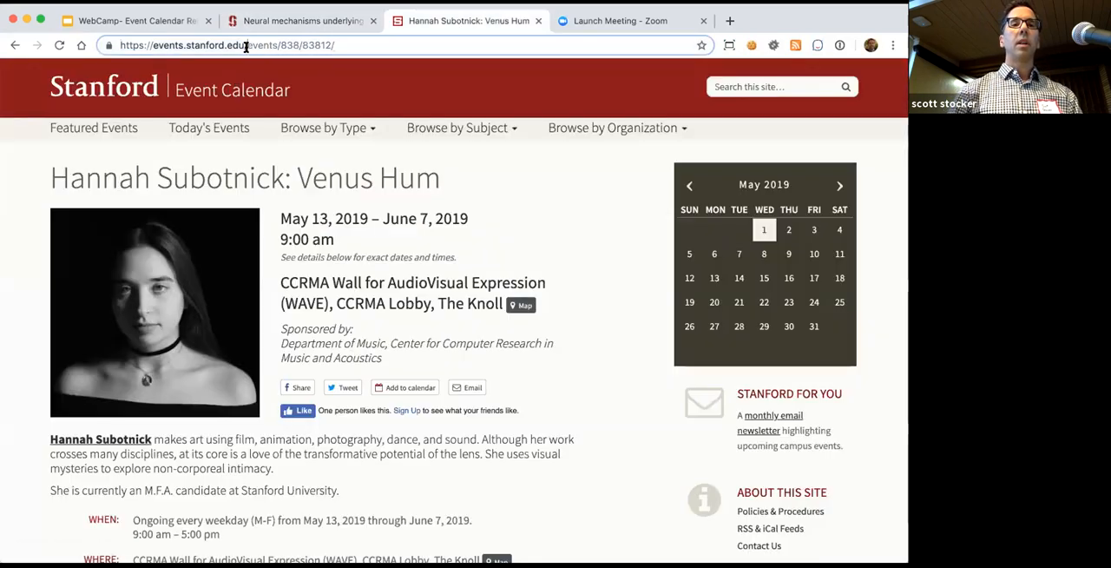
type("events.stanford.edu/xml")
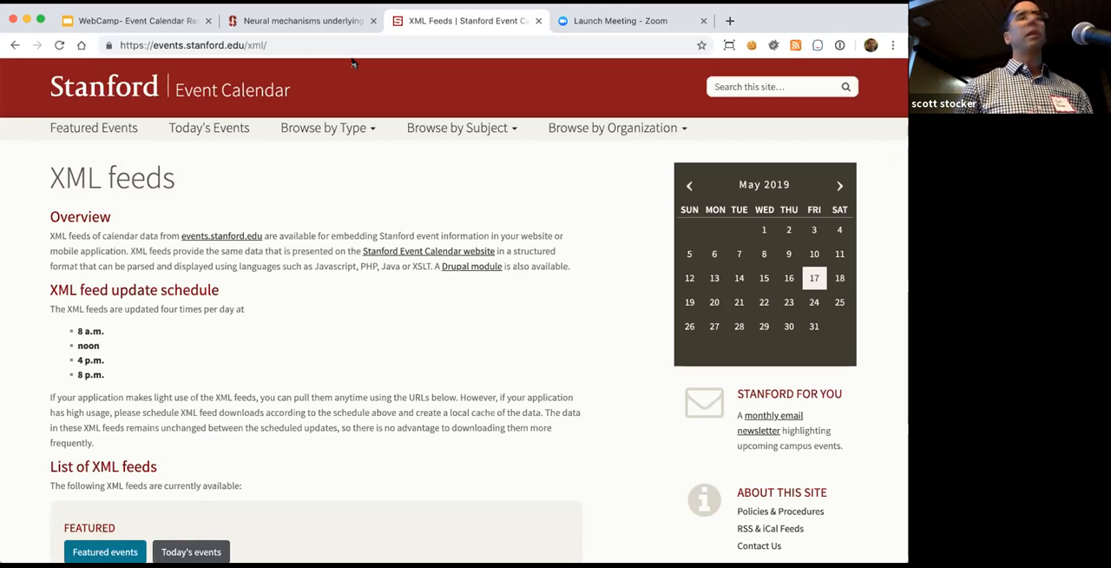
mouse_move(413, 107)
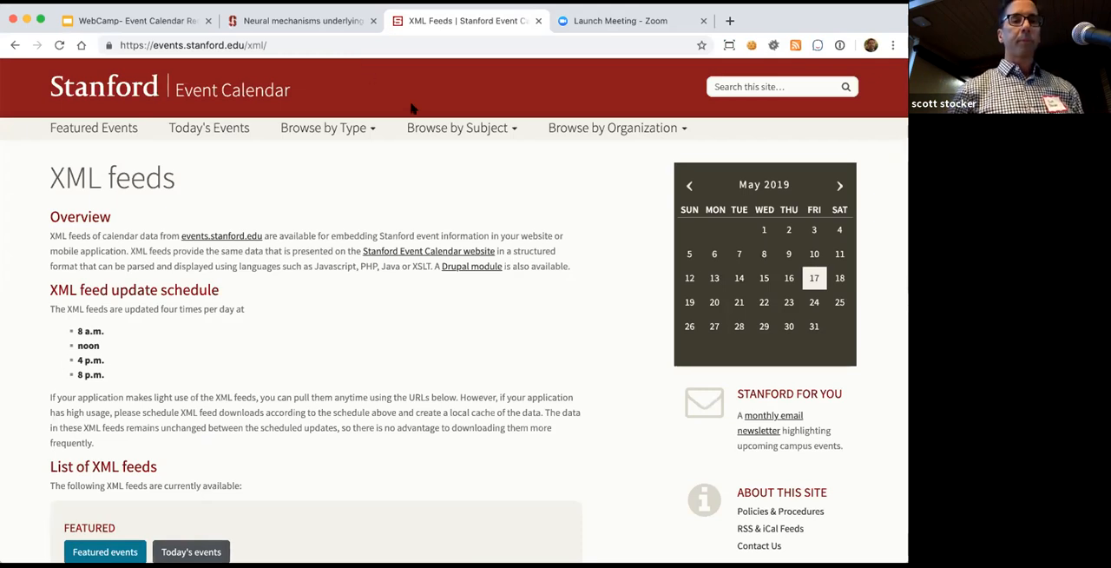
scroll("down", 3)
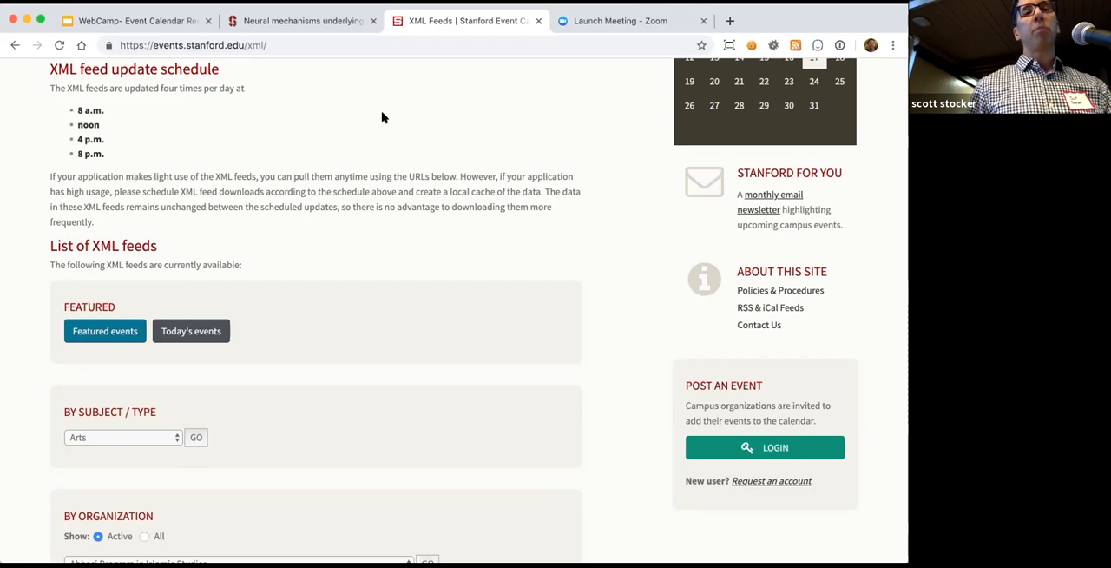
mouse_move(340, 128)
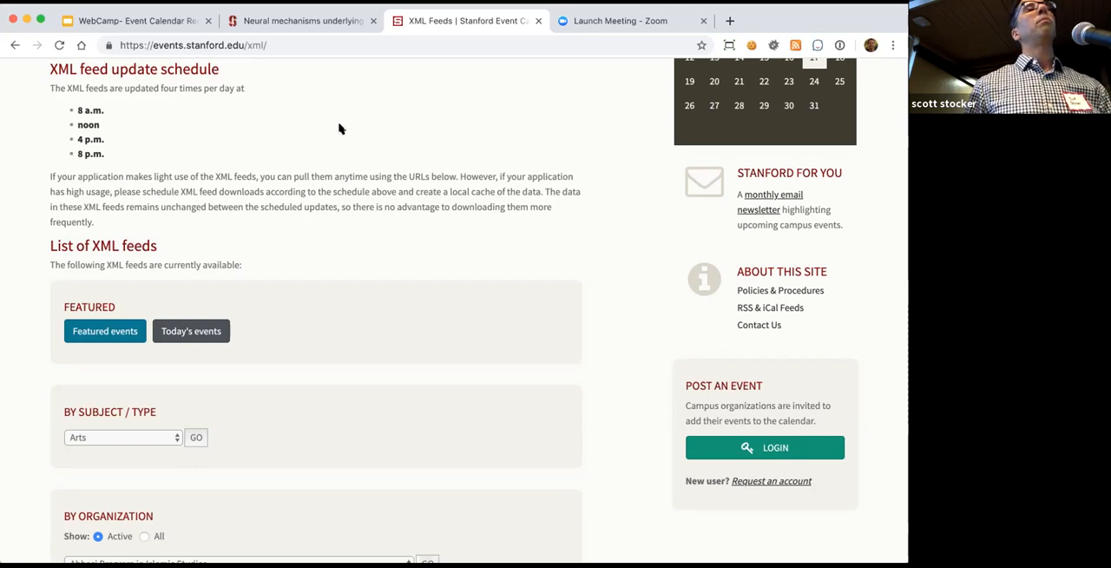
mouse_move(232, 152)
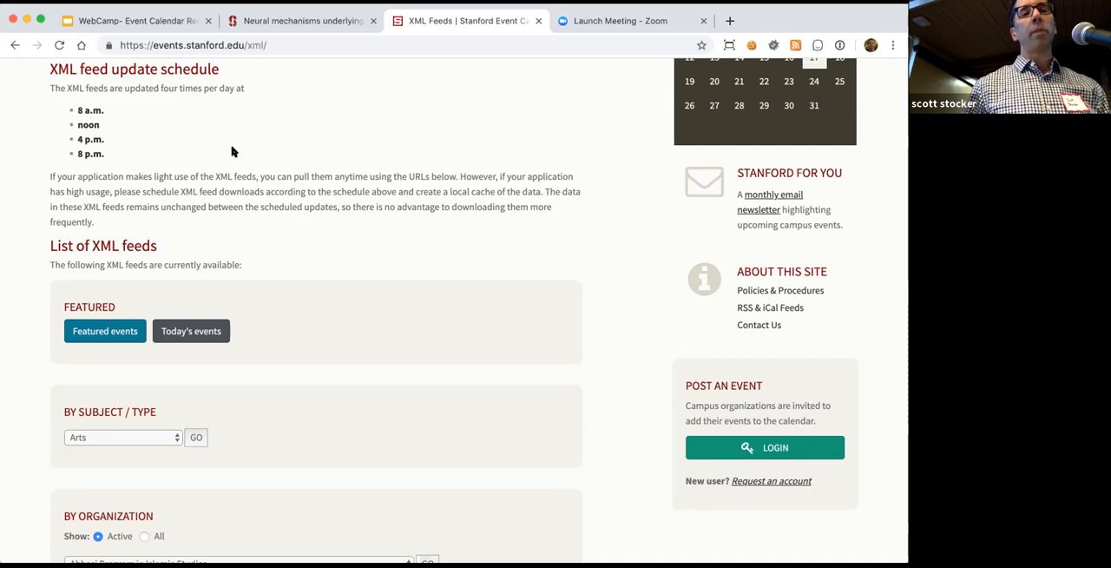
mouse_move(105, 331)
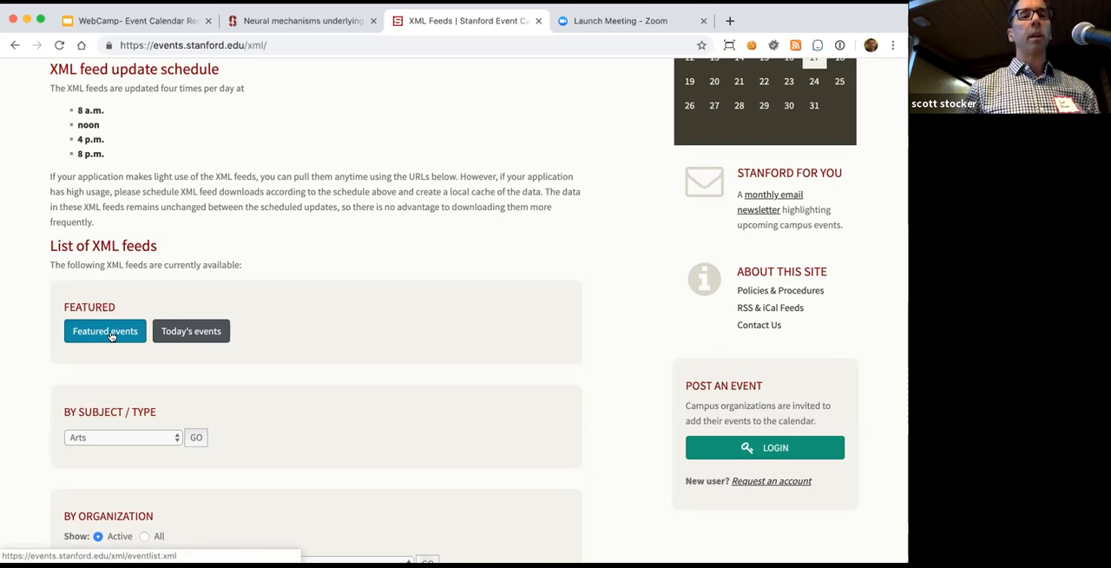
left_click(105, 330)
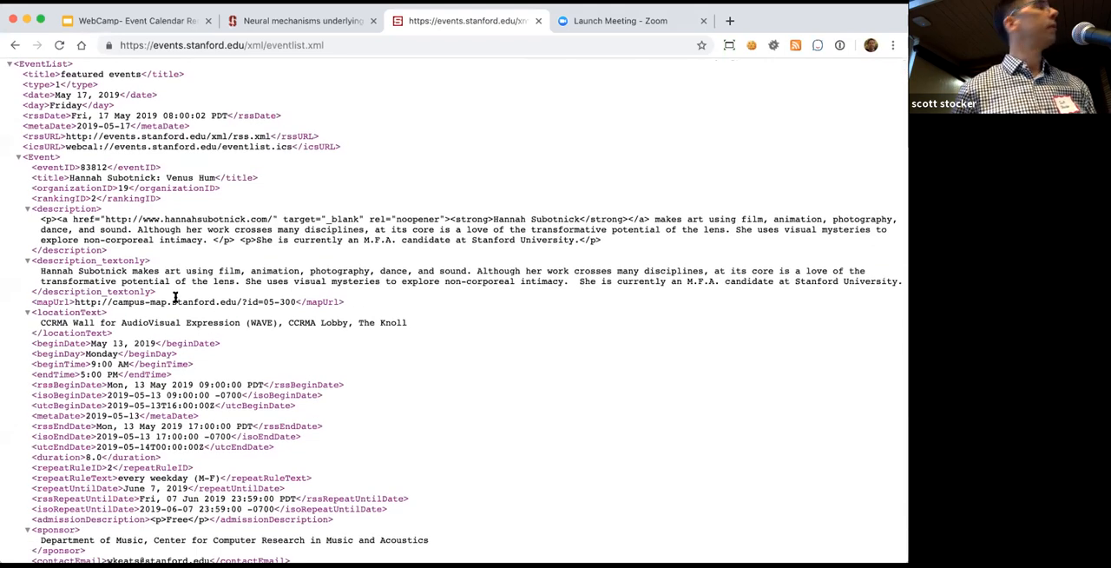
scroll("down", 3)
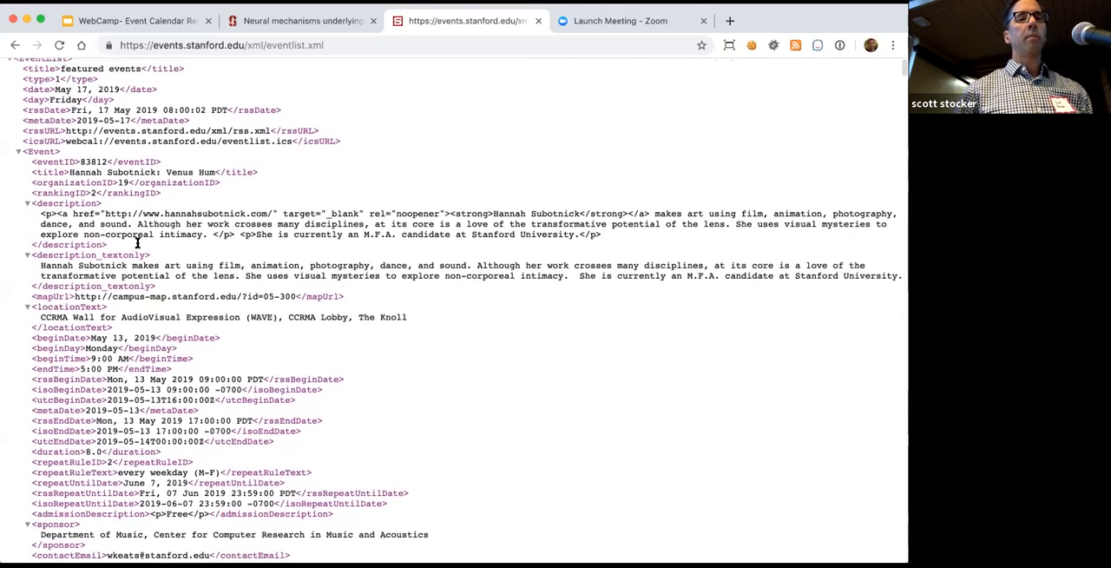
scroll("down", 3)
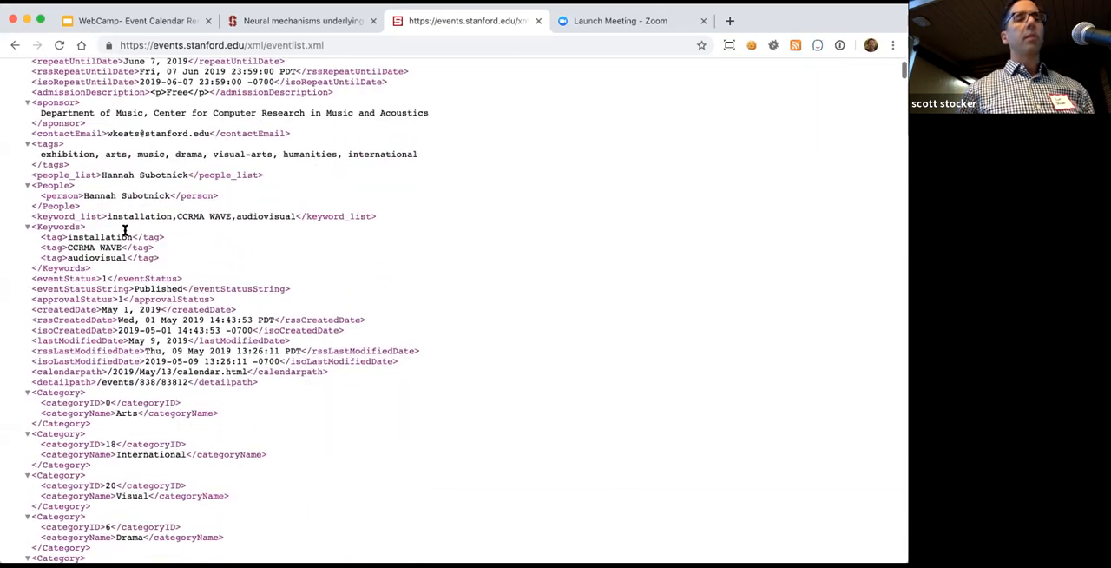
scroll("up", 3)
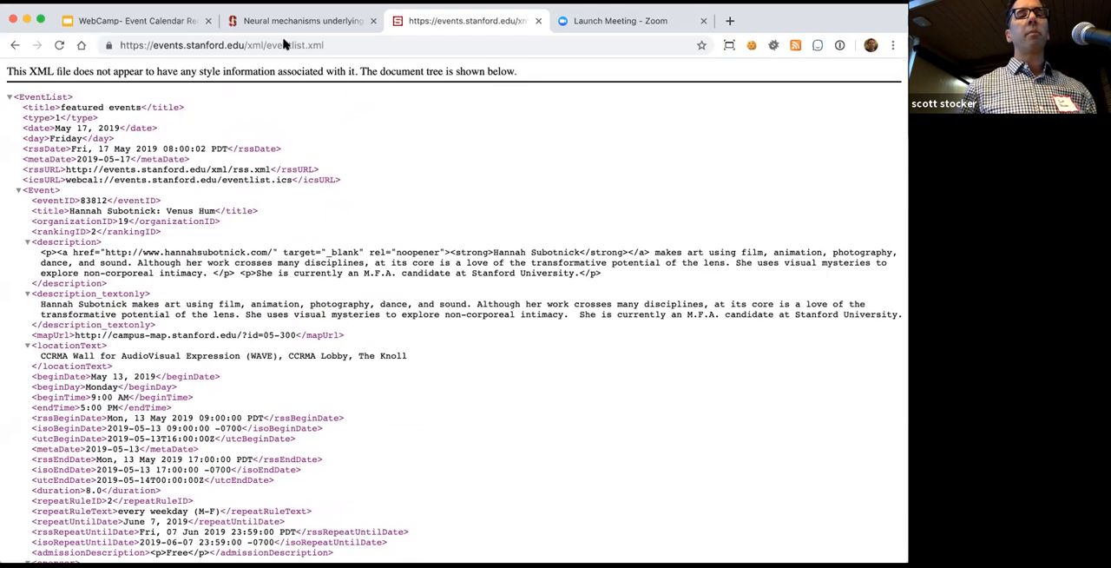
View the 'XML feed structure' documentation from the XML Feeds page, then return to XML Feeds
left_click(18, 46)
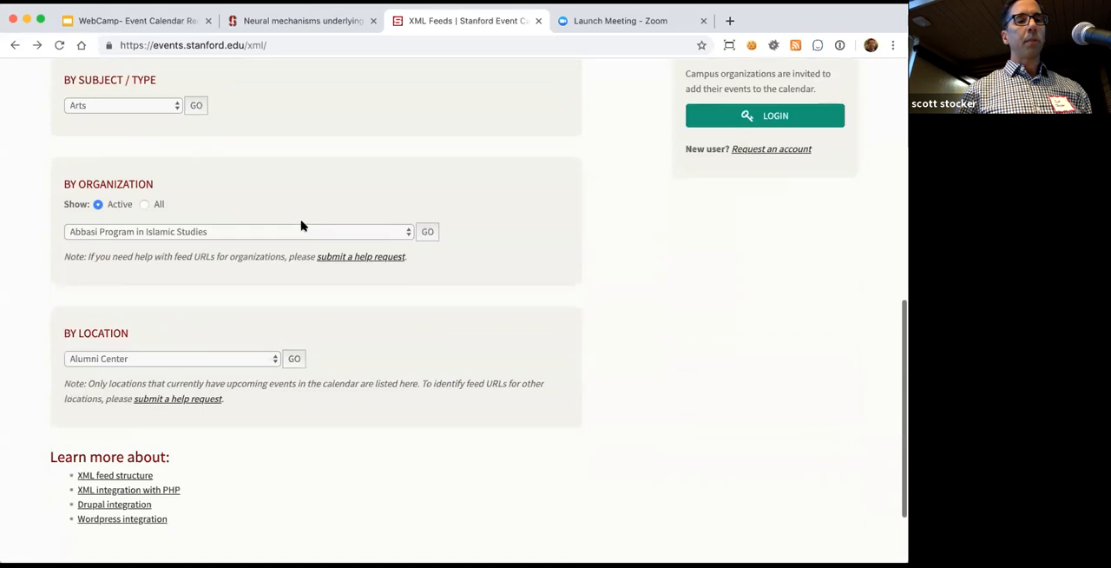
scroll("down", 3)
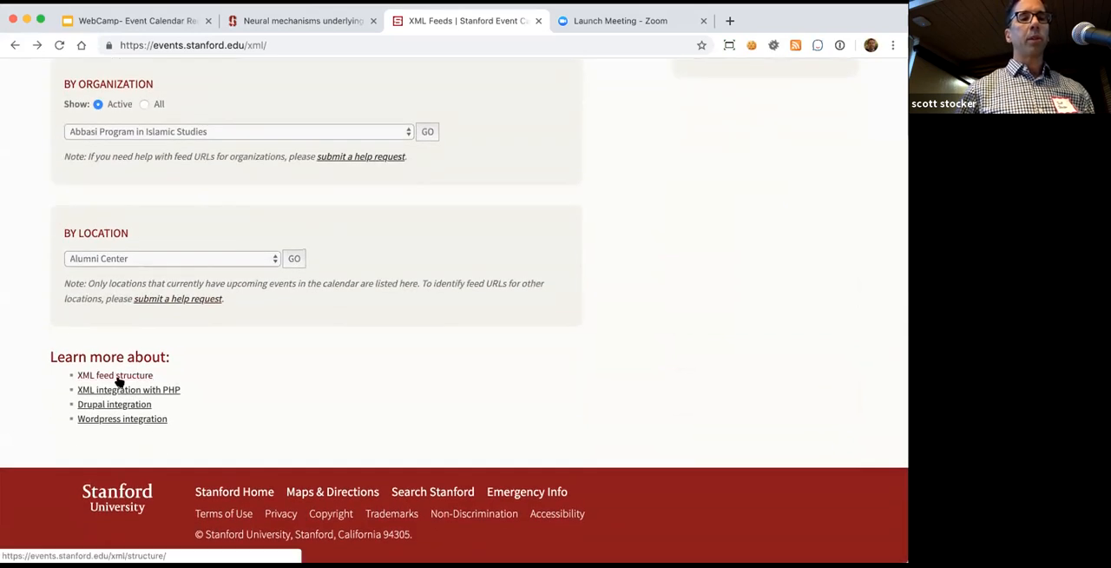
left_click(114, 375)
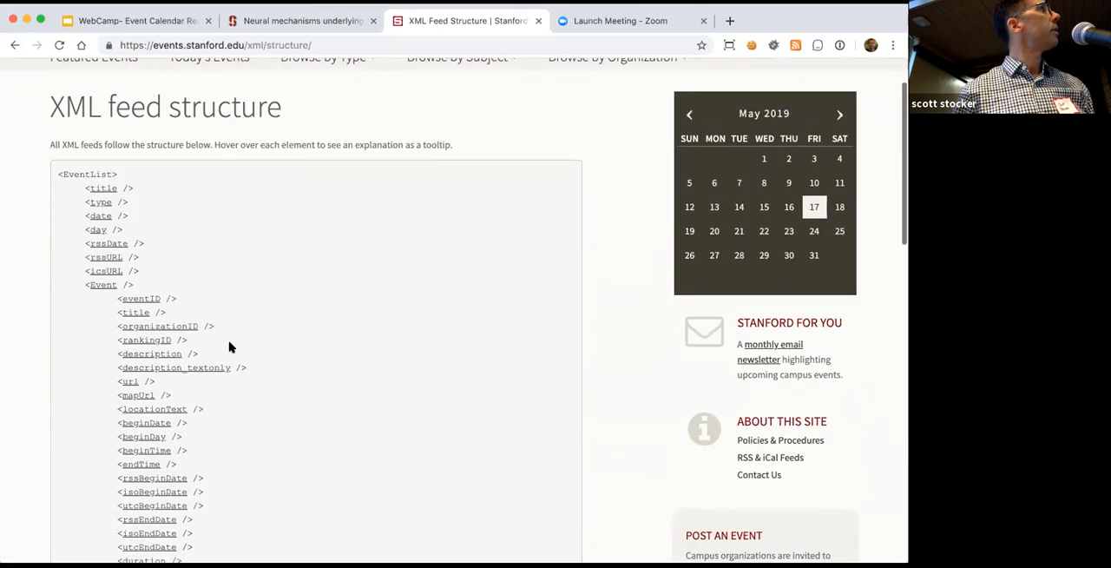
scroll("down", 3)
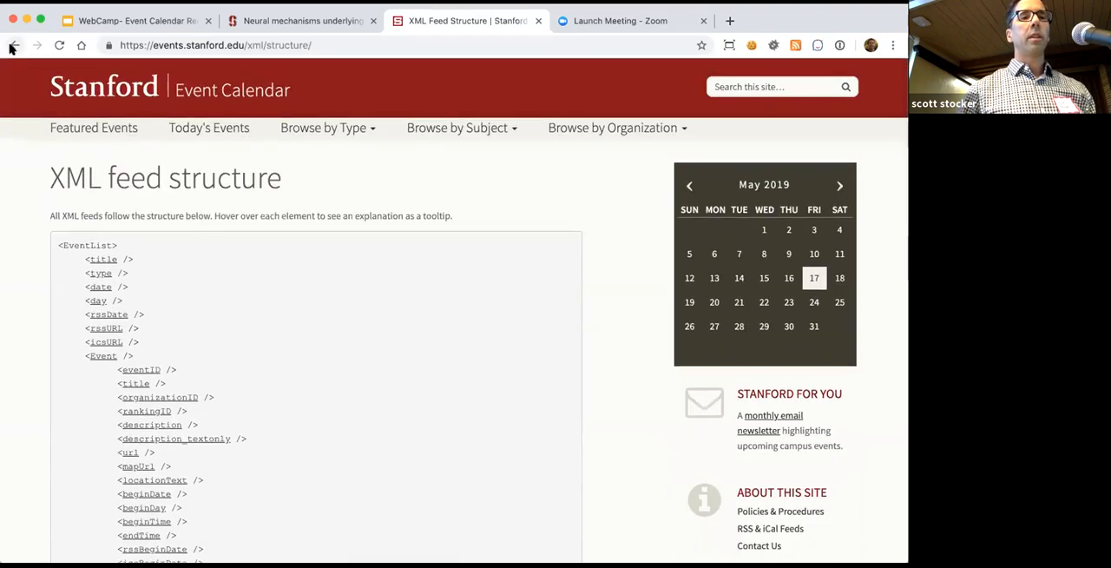
left_click(13, 45)
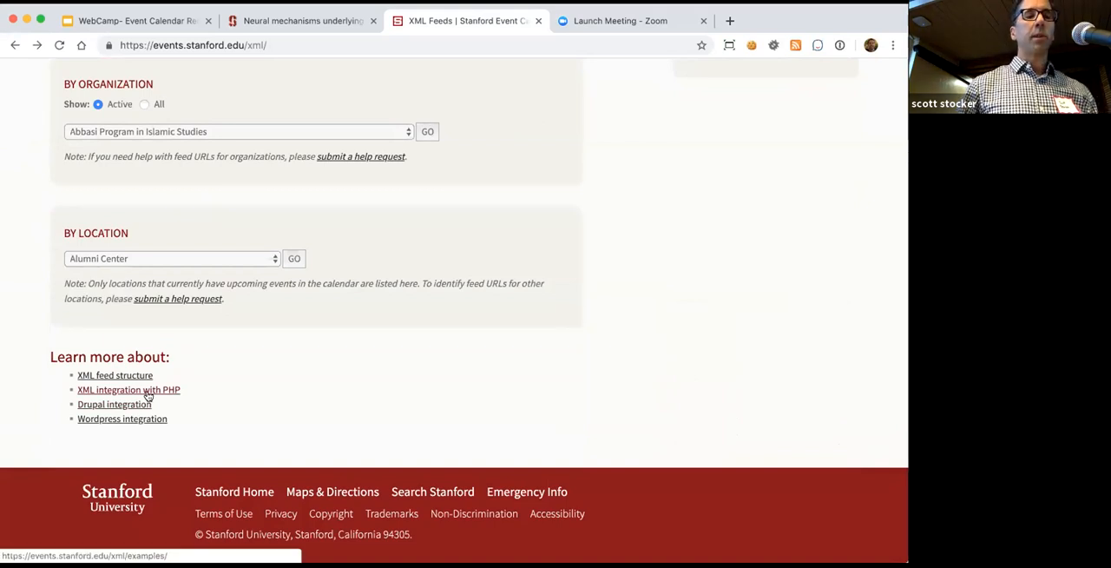
Open the 'XML integration with PHP' samples and their php-example.txt source in a new tab
left_click(128, 390)
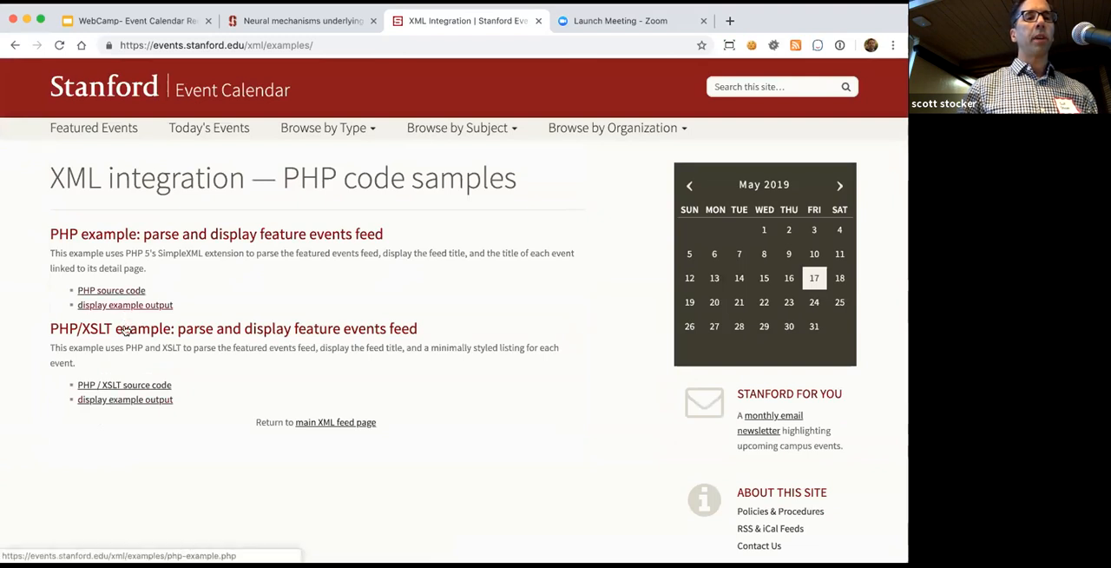
left_click(111, 290)
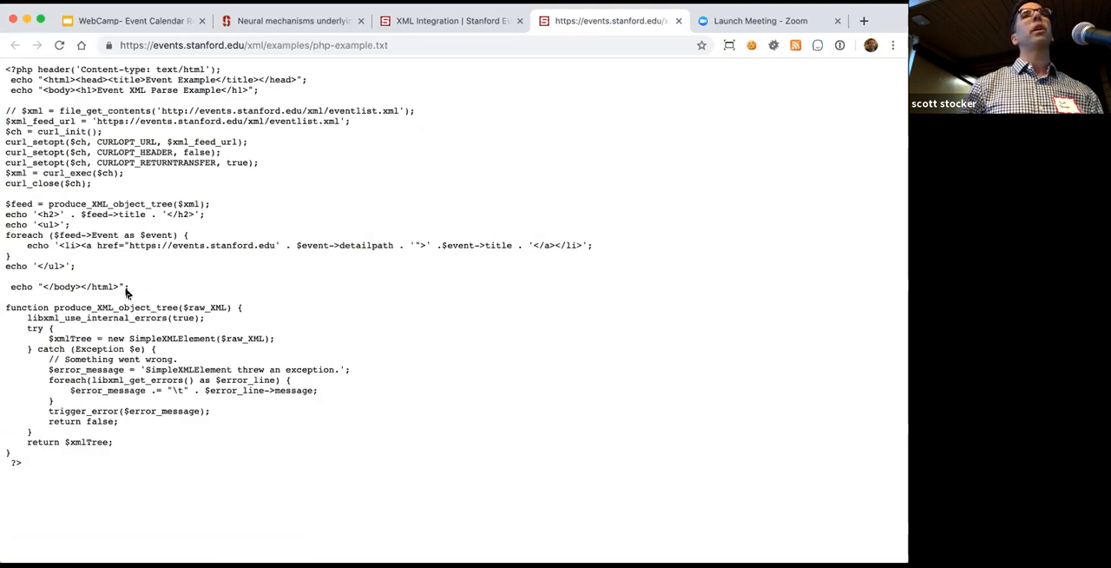
mouse_move(169, 305)
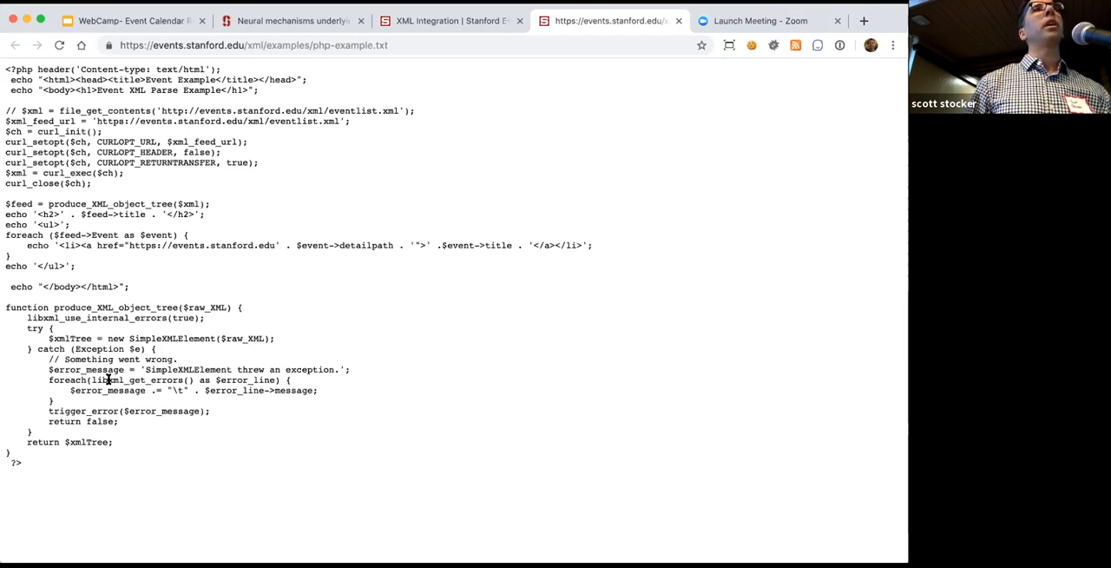
mouse_move(230, 315)
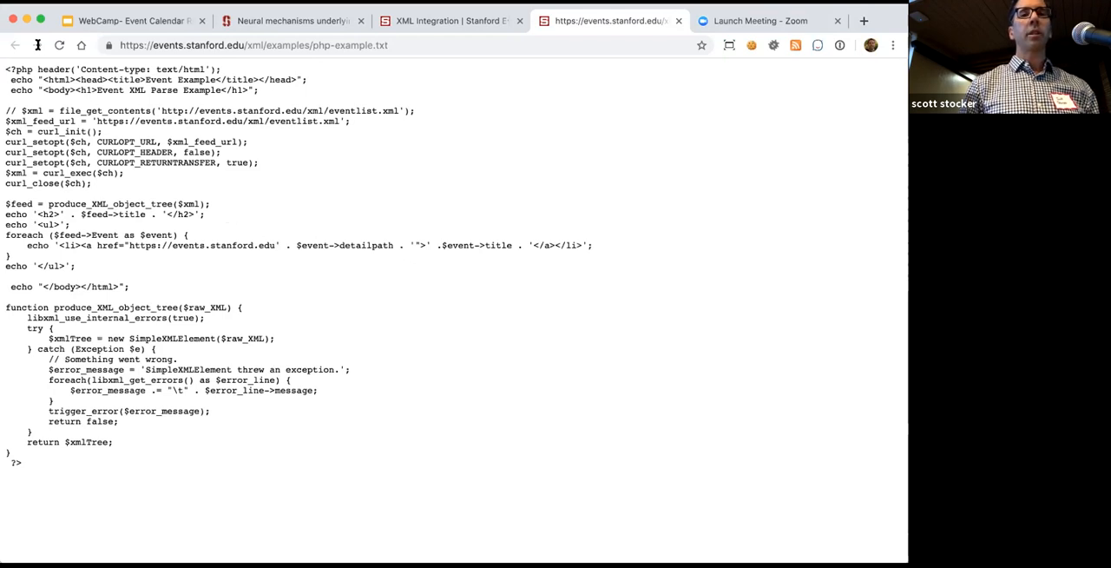
left_click(447, 20)
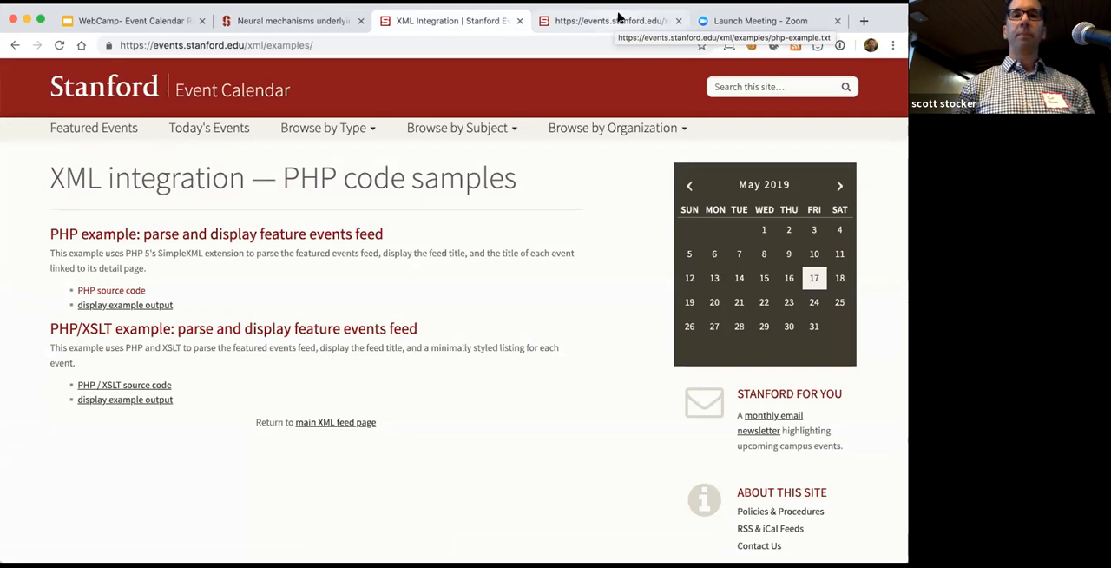
left_click(111, 289)
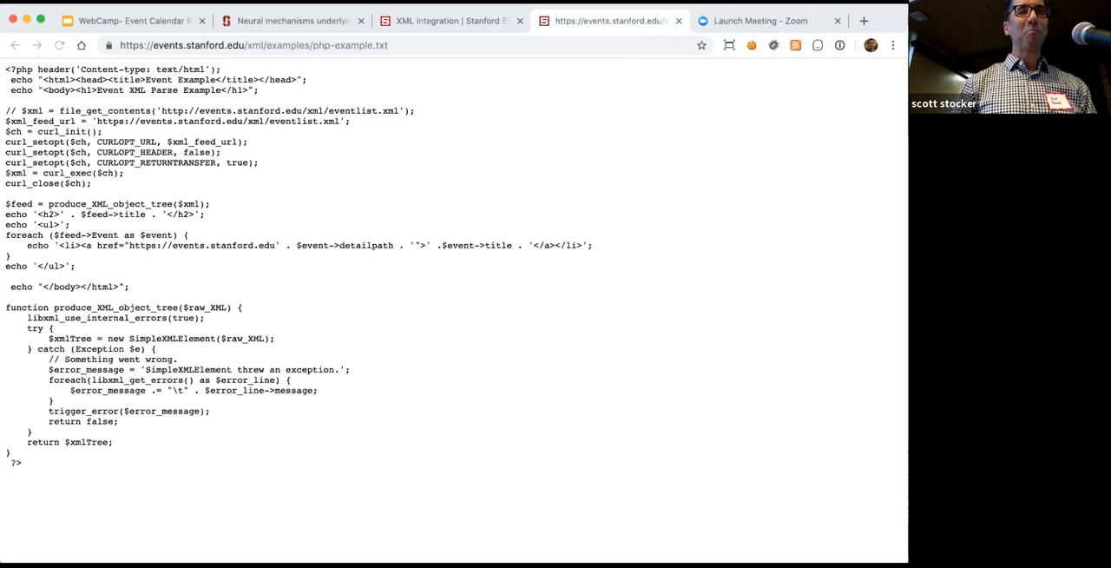
left_click(131, 20)
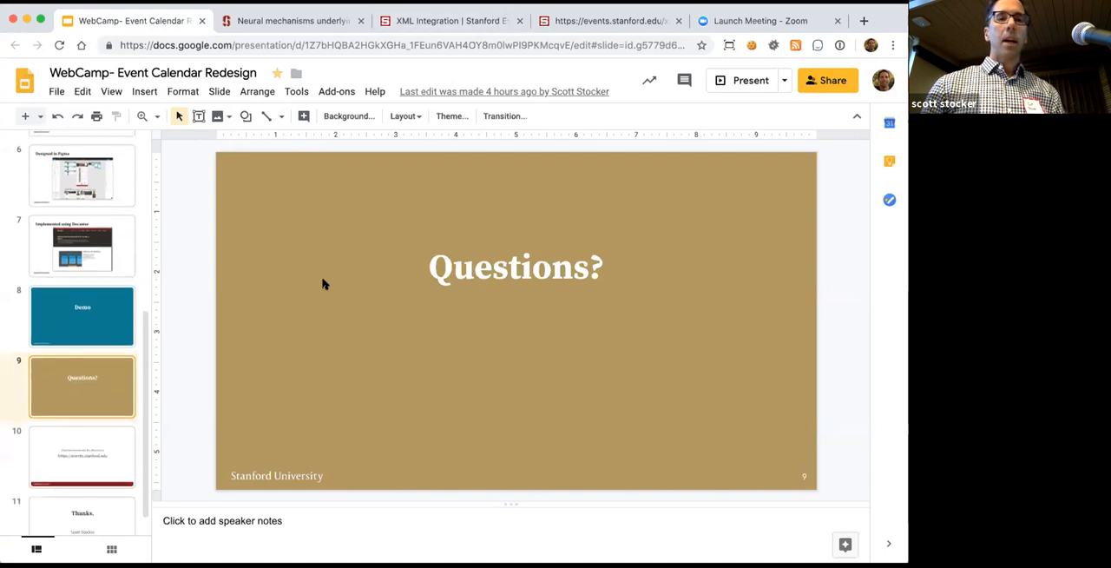
Present slide 9, 'Questions?', full screen for the Q&A
left_click(748, 80)
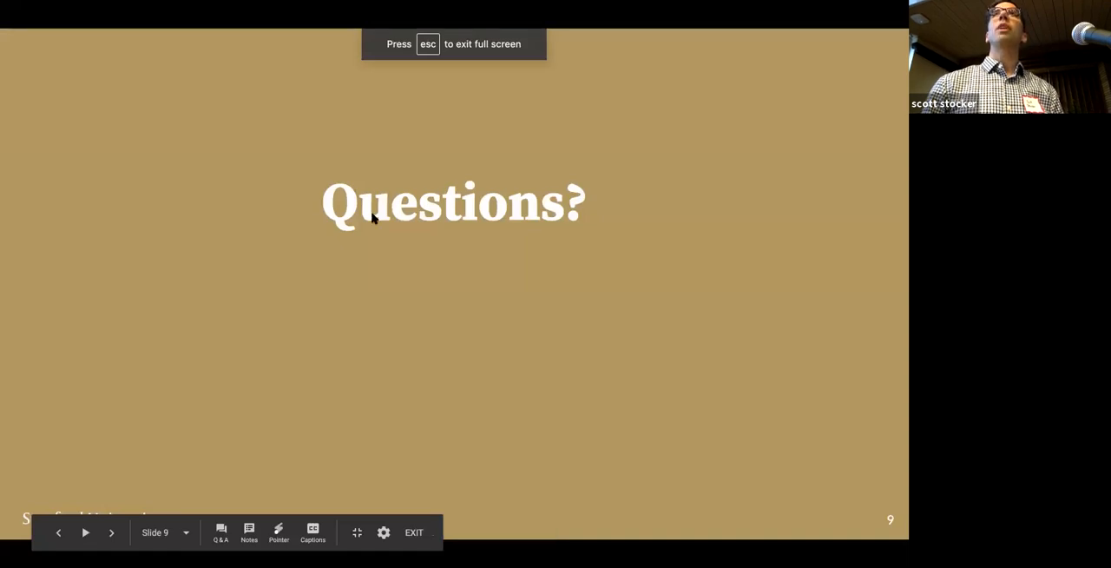